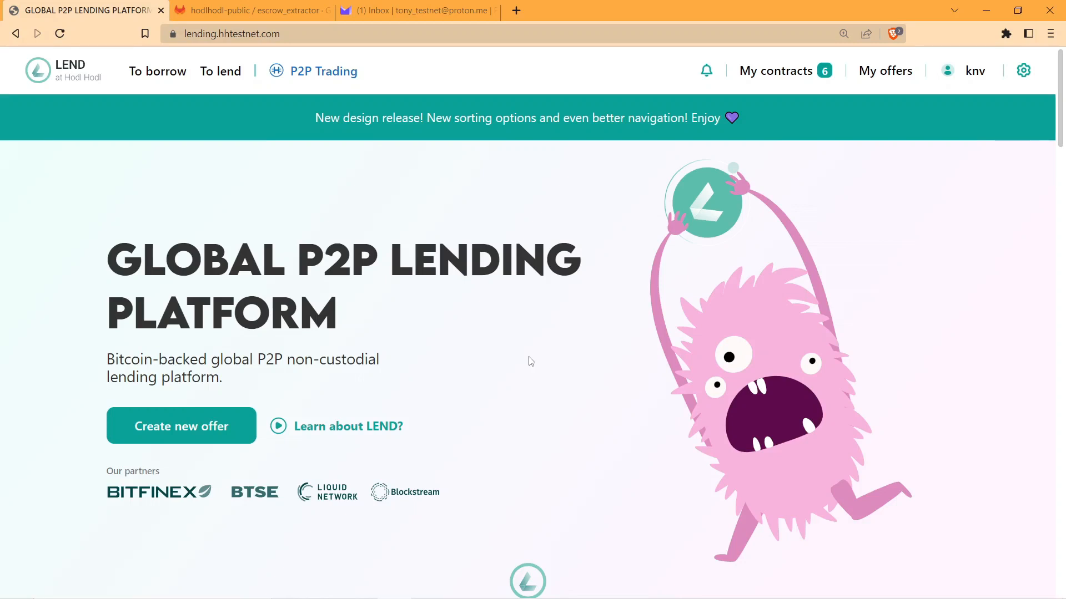
mouse_move(728, 202)
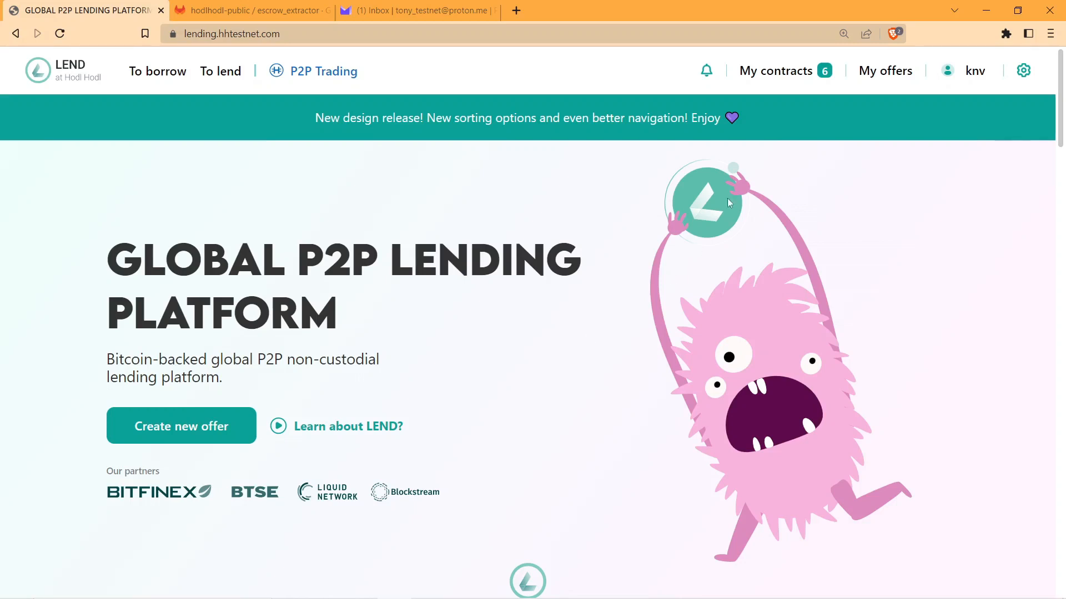
Step: From My contracts, view the 500 USDT Liquid lending contract rW6HJeOeAjk
click(775, 71)
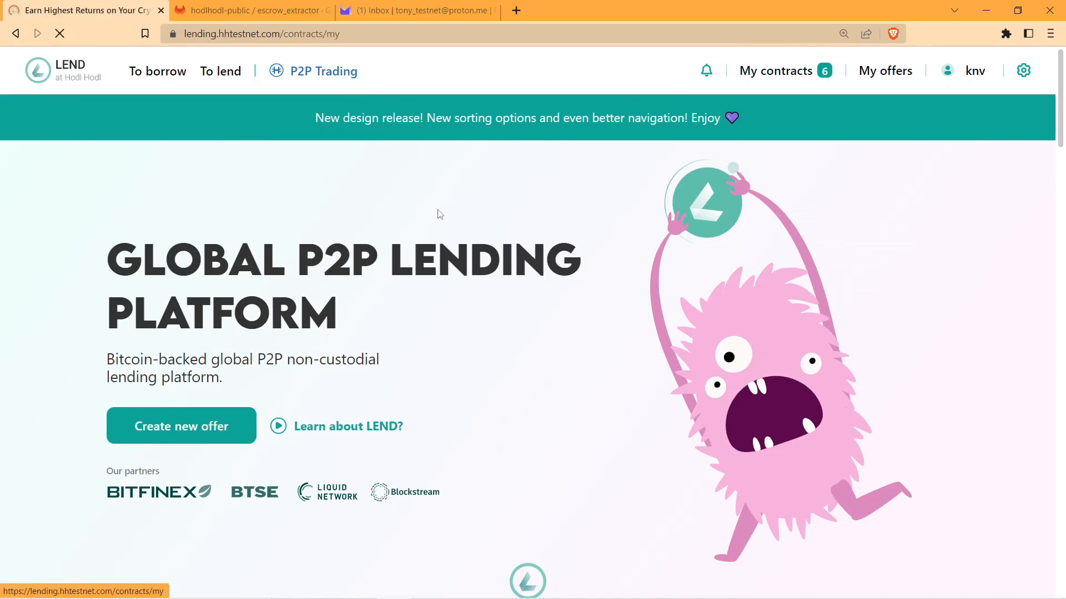
click(776, 71)
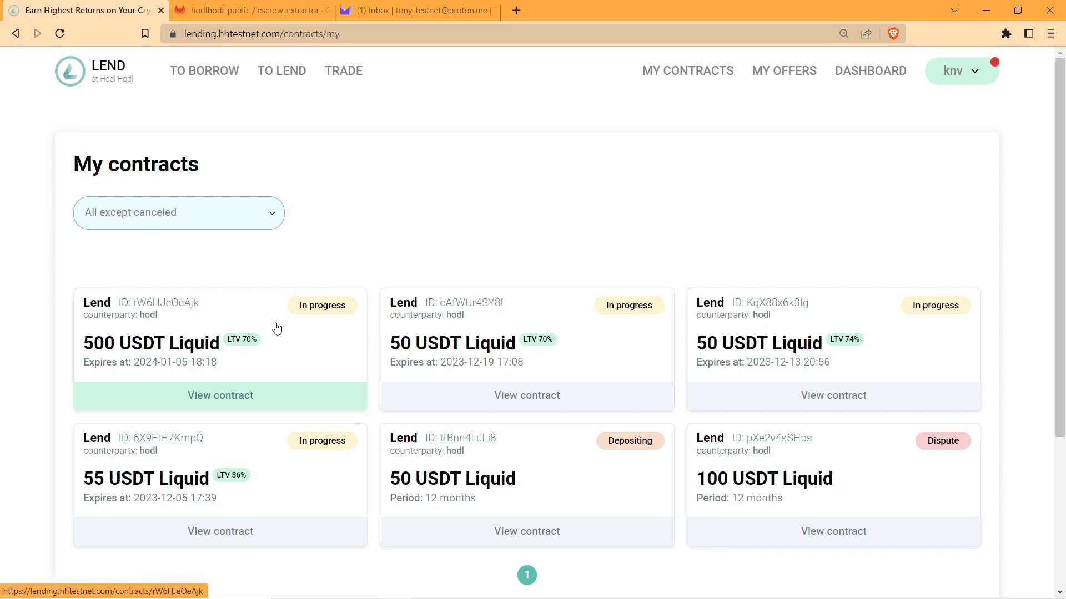
click(219, 395)
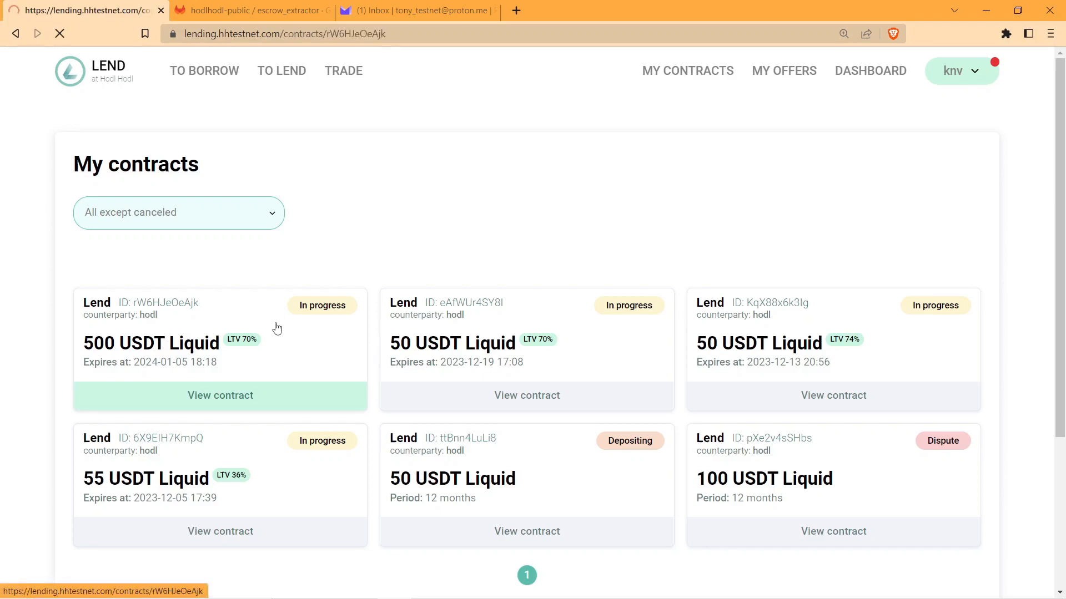
click(219, 395)
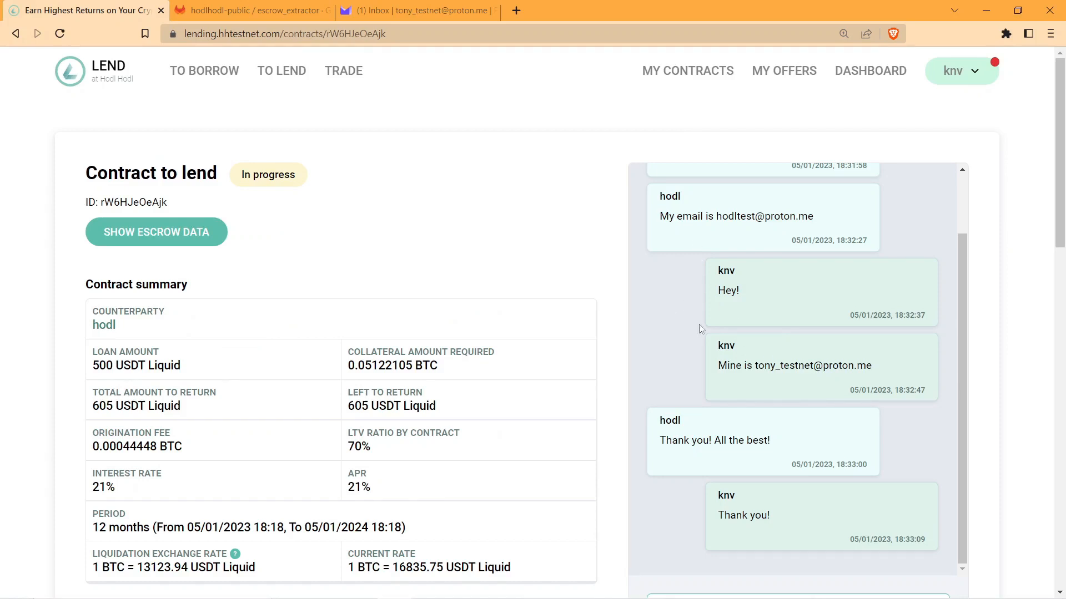
mouse_move(707, 270)
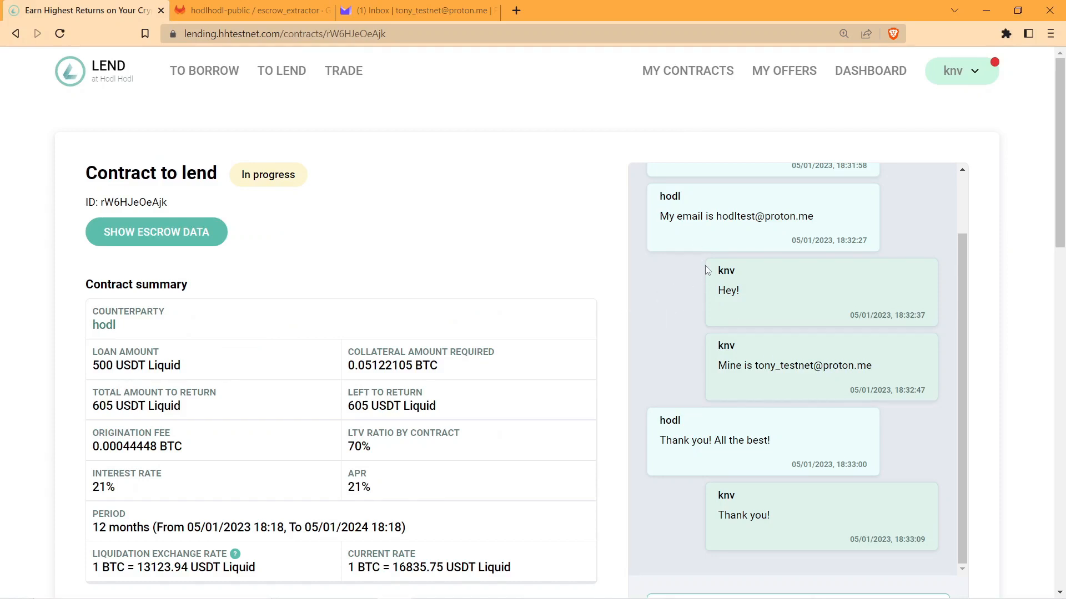
mouse_move(714, 409)
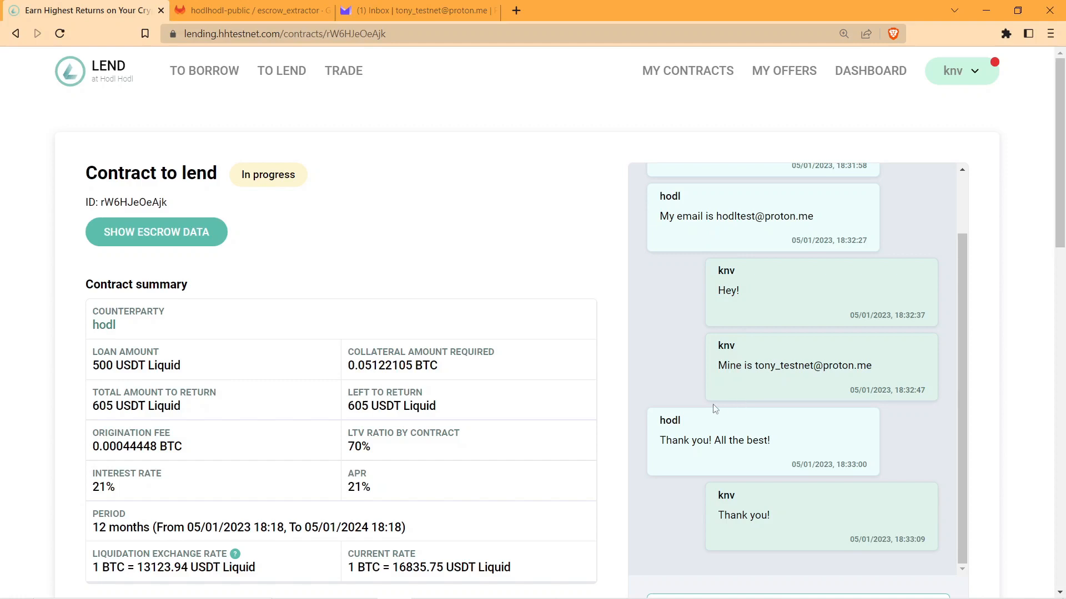
Step: Download the escrow data backup rW6HJeOeAjk.json and view it in the browser
scroll(down, 3)
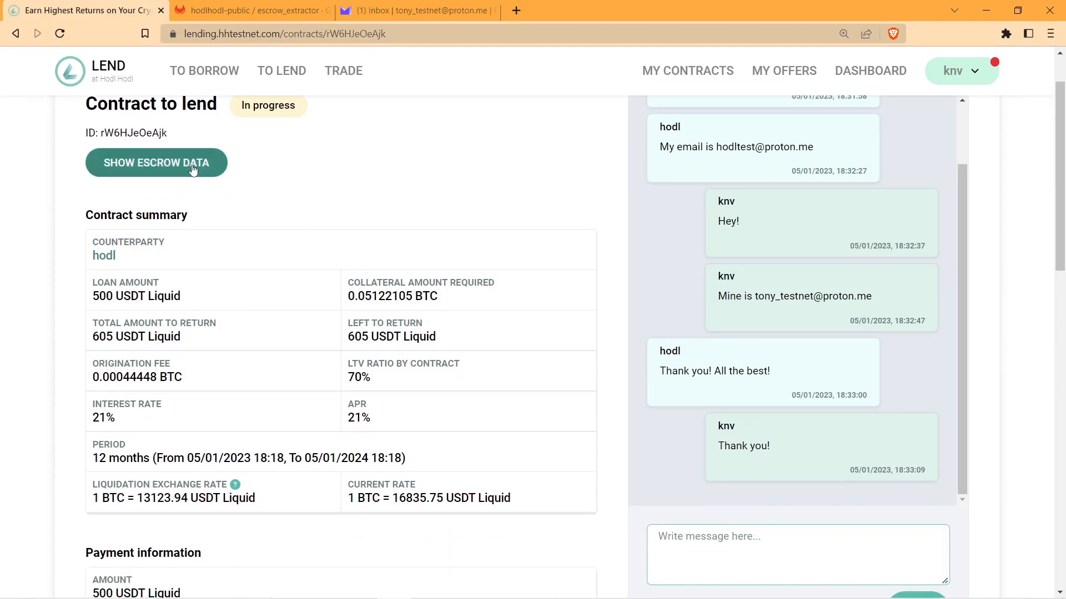
click(156, 162)
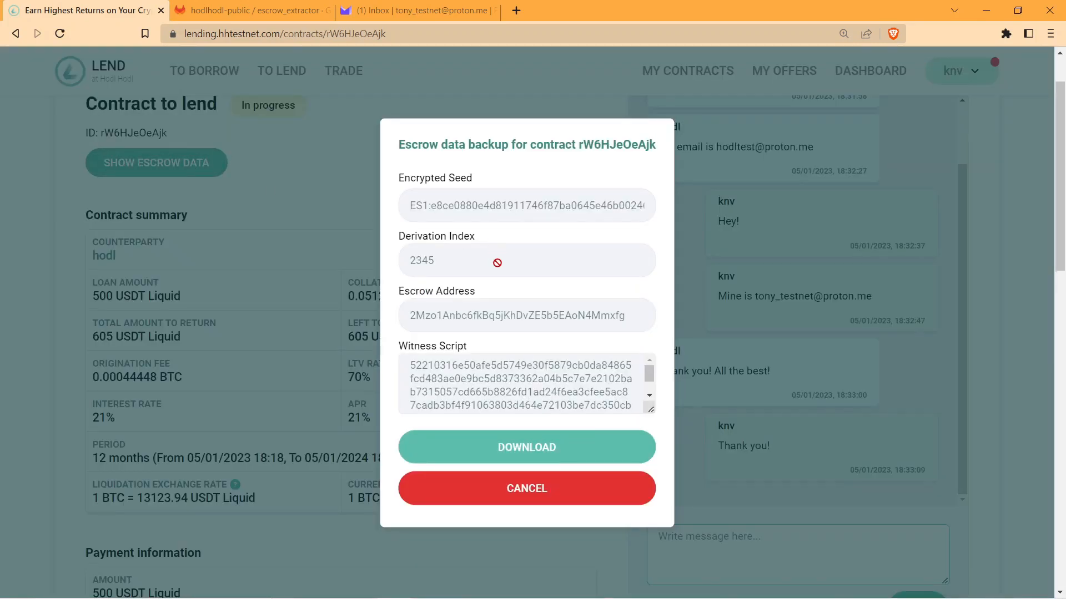
click(526, 488)
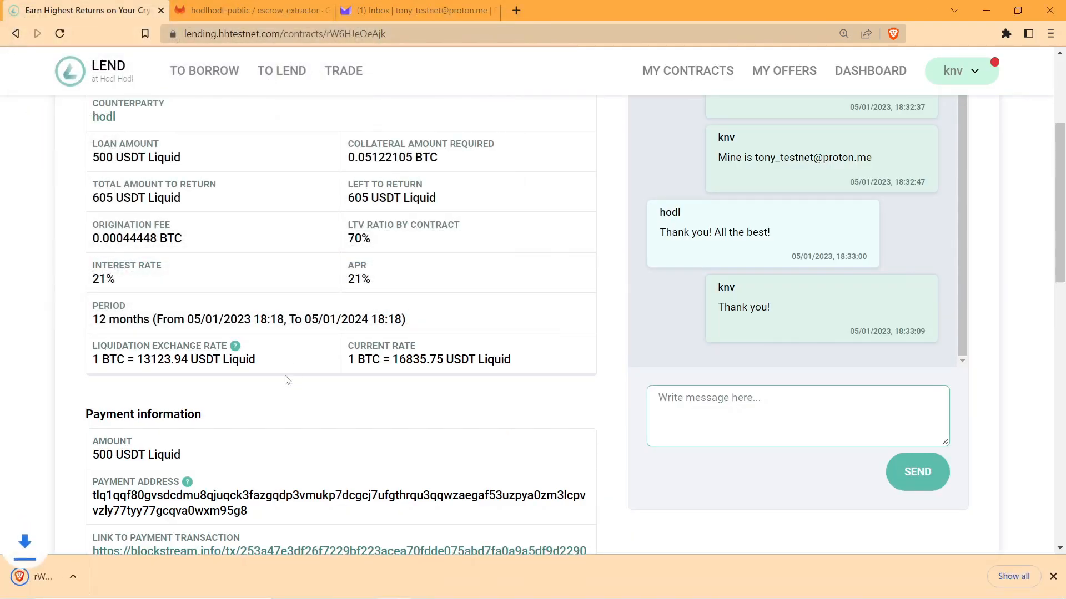
click(24, 542)
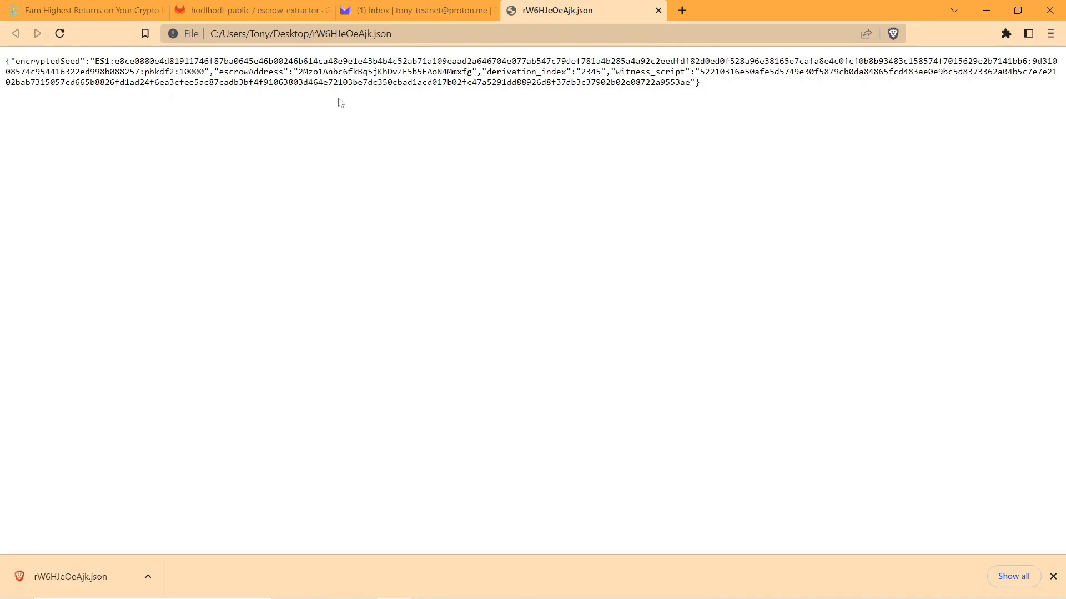
mouse_move(211, 109)
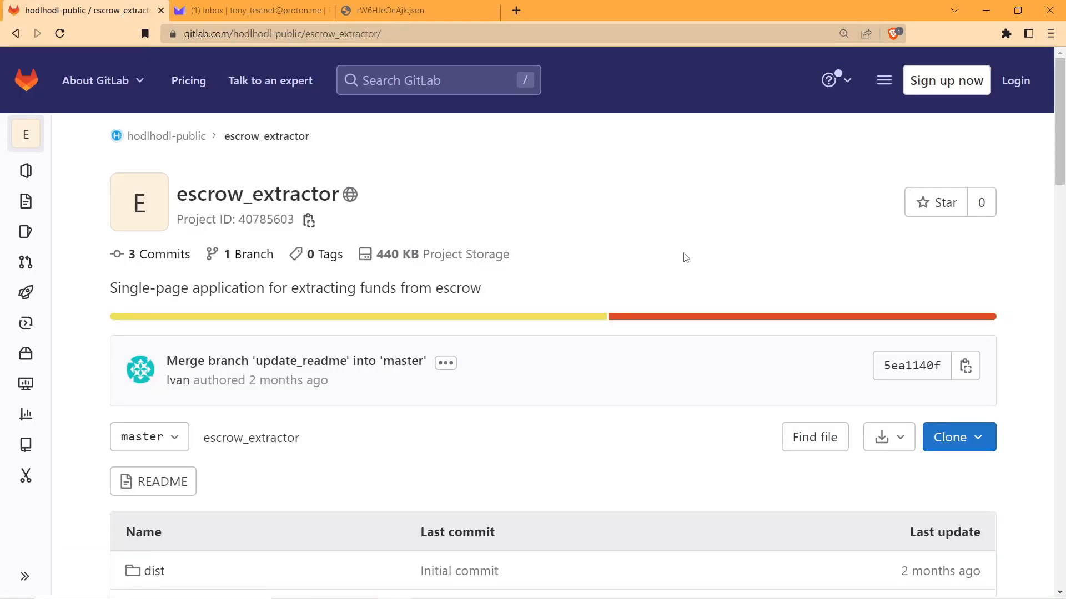
Step: Download the escrow_extractor zip and launch dist/index.html locally as the Escrow extractor page
click(888, 437)
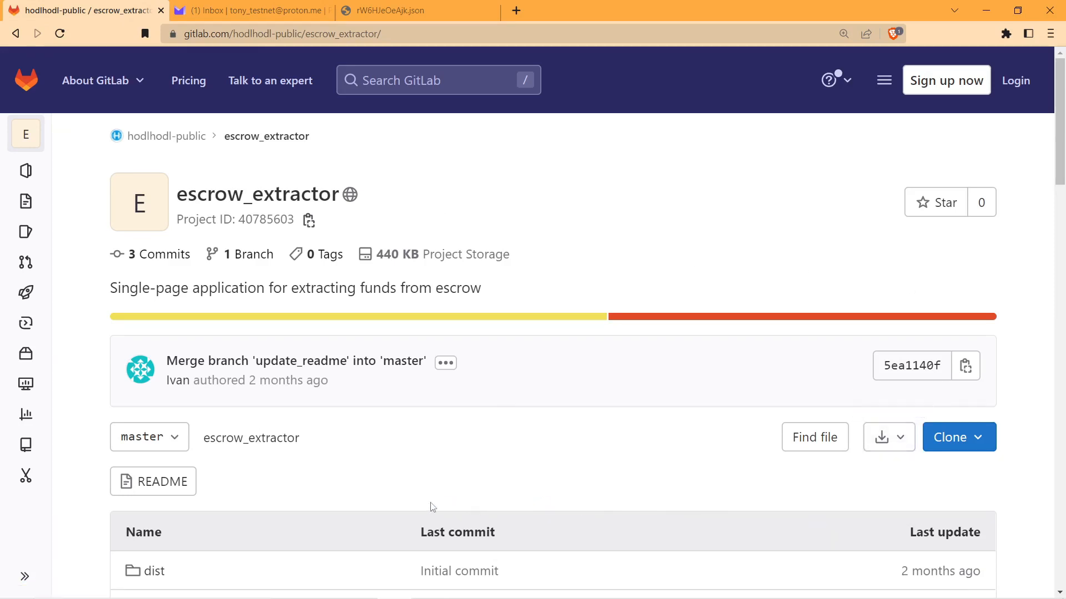
mouse_move(403, 323)
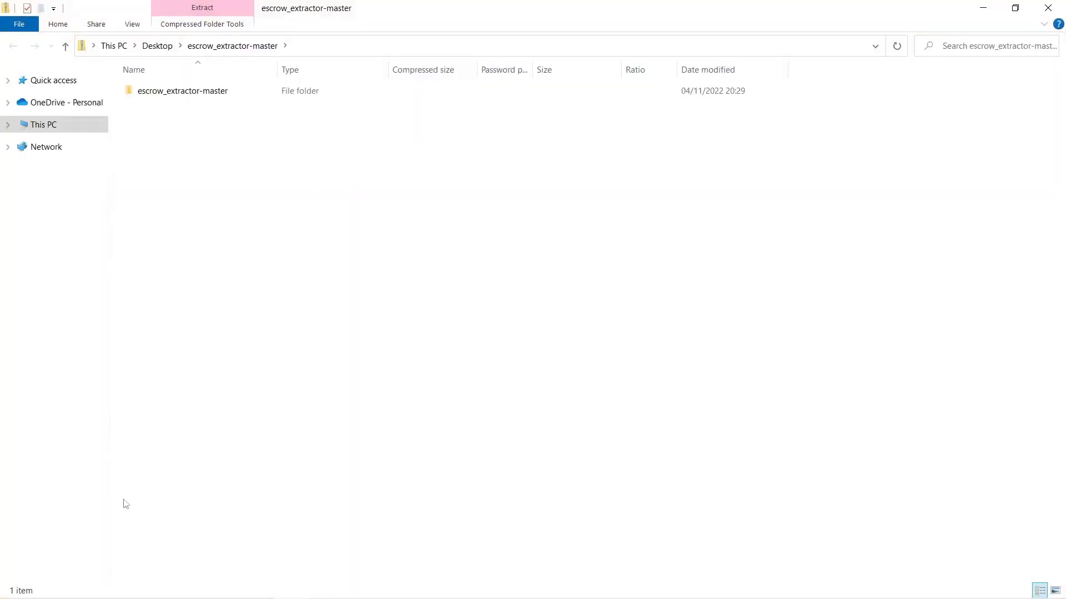
double_click(182, 90)
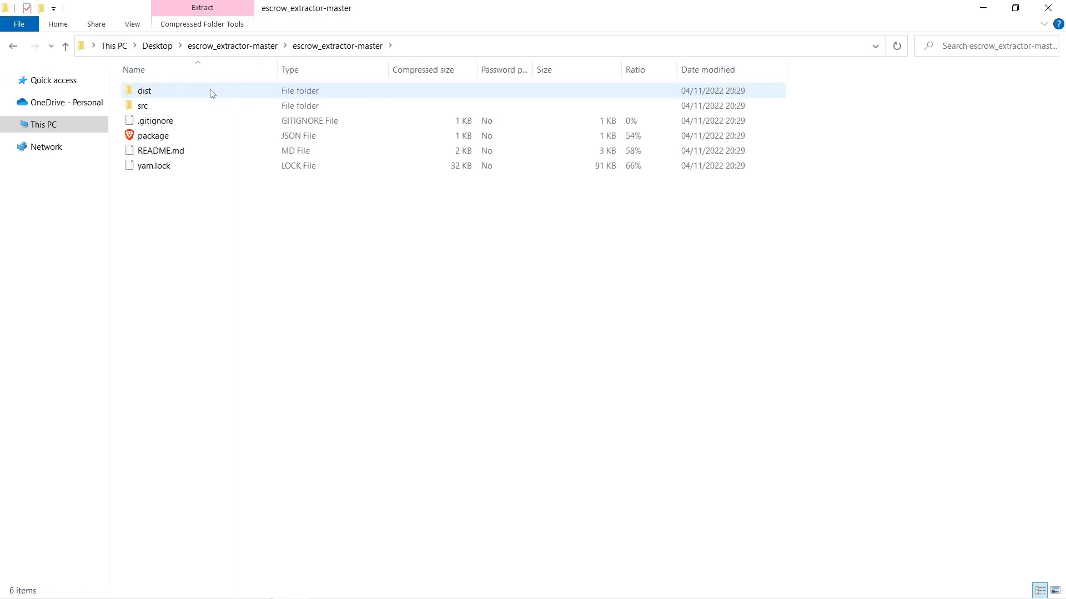
double_click(143, 90)
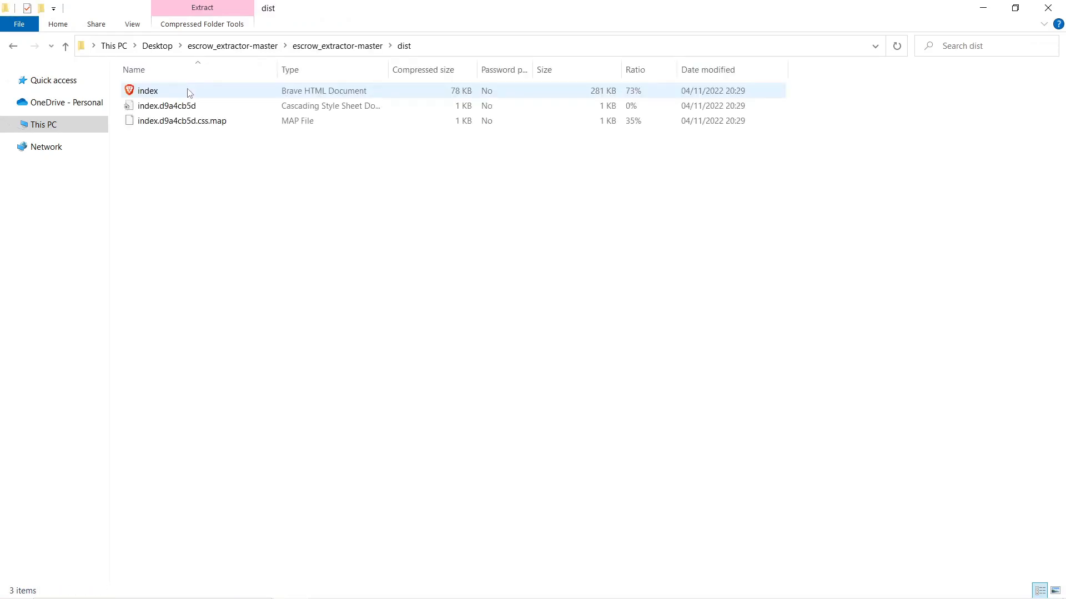
double_click(148, 90)
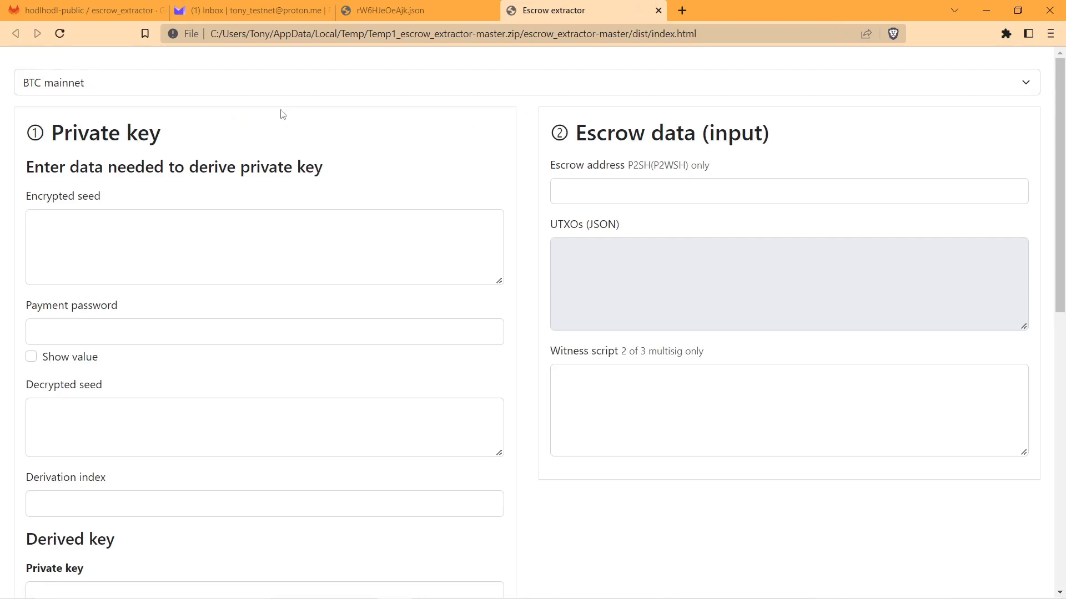
mouse_move(378, 197)
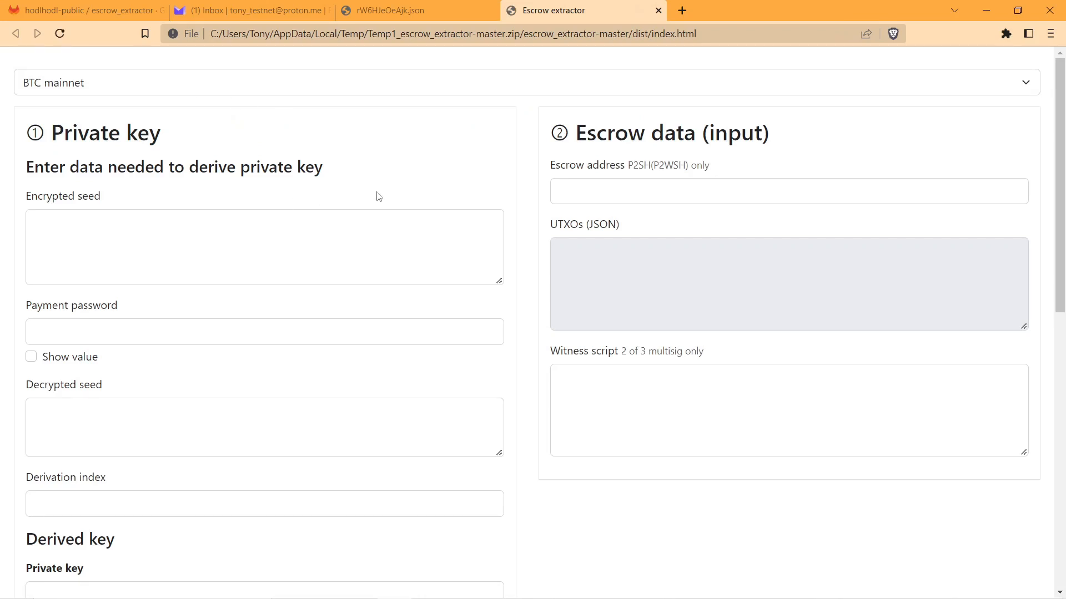
mouse_move(268, 68)
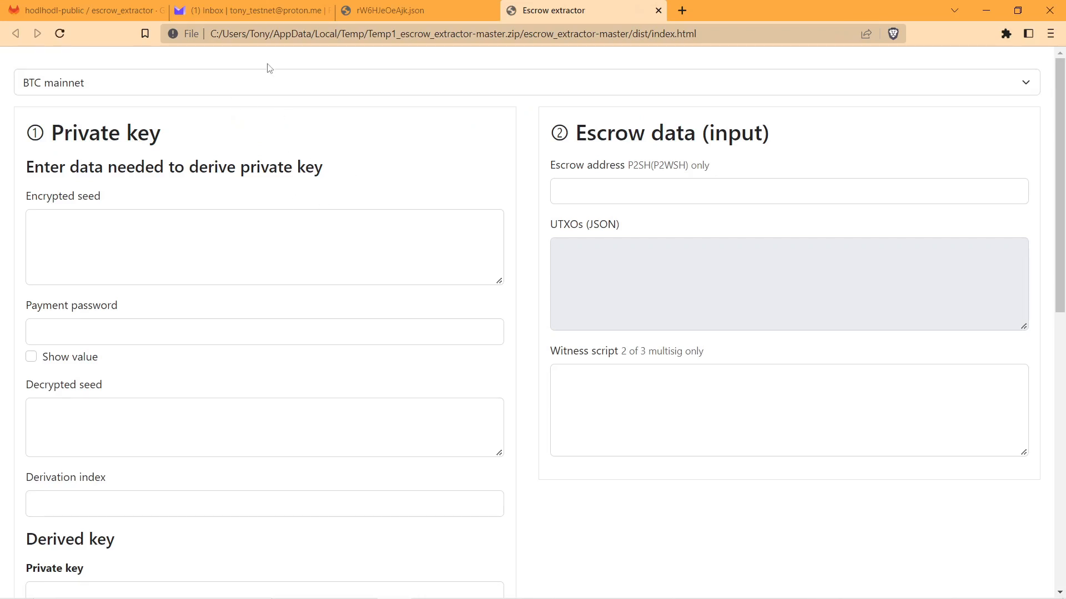
click(252, 10)
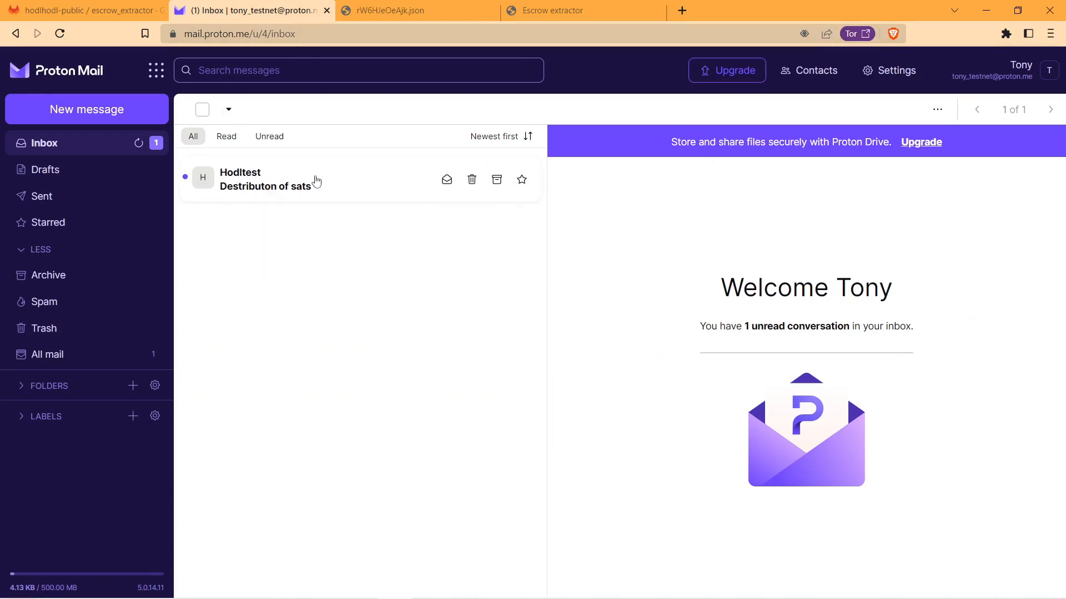
Step: Read the unread 'Destributon of sats' email from Hodltest
click(266, 180)
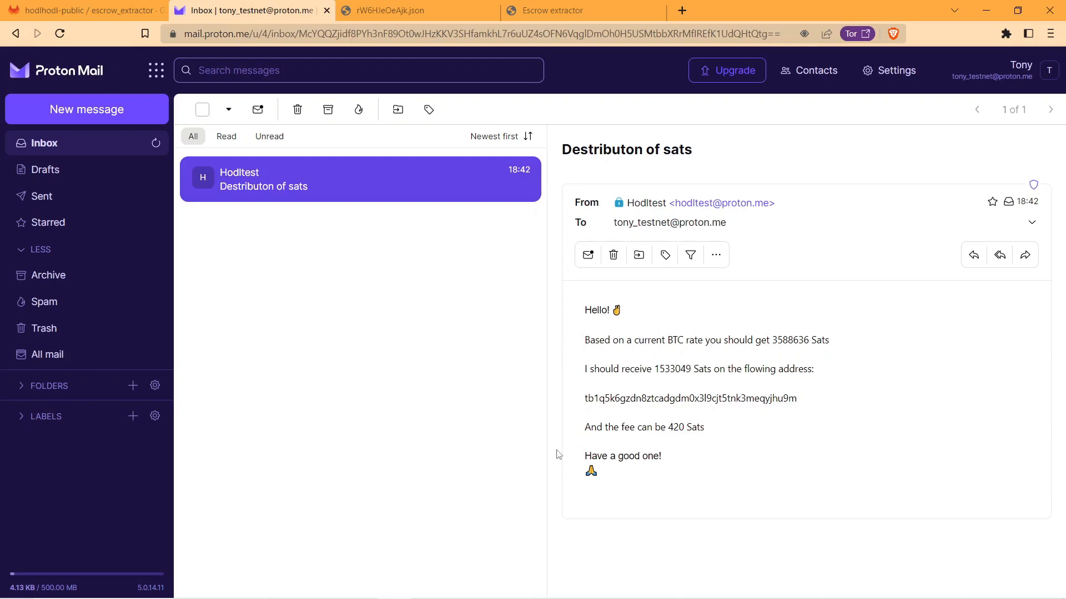
mouse_move(541, 440)
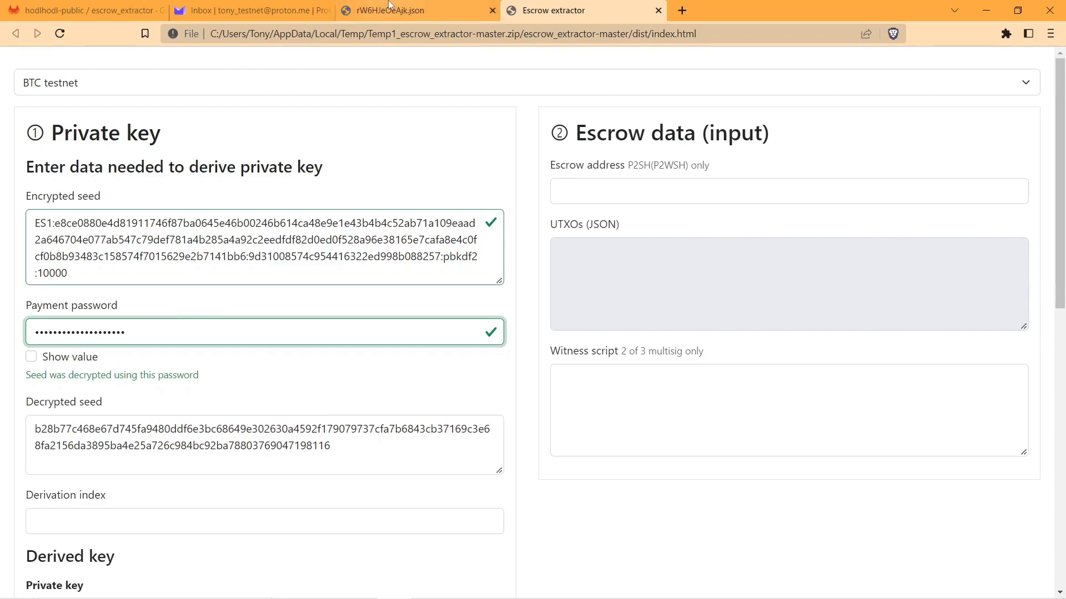
Step: Take derivation_index 2345 from the JSON file into the extractor's Derivation index field
click(407, 10)
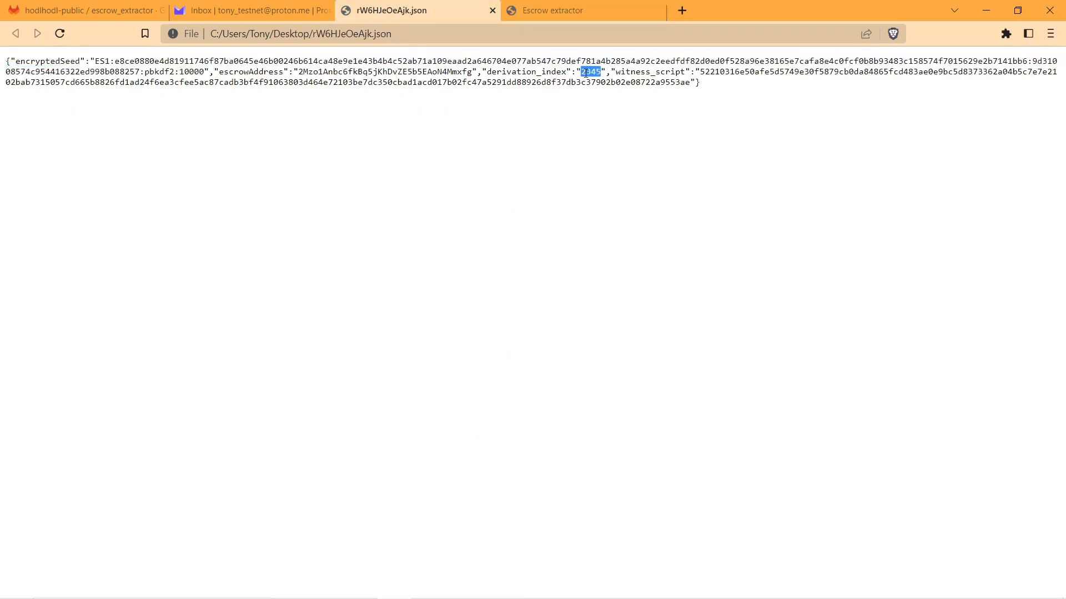
click(581, 10)
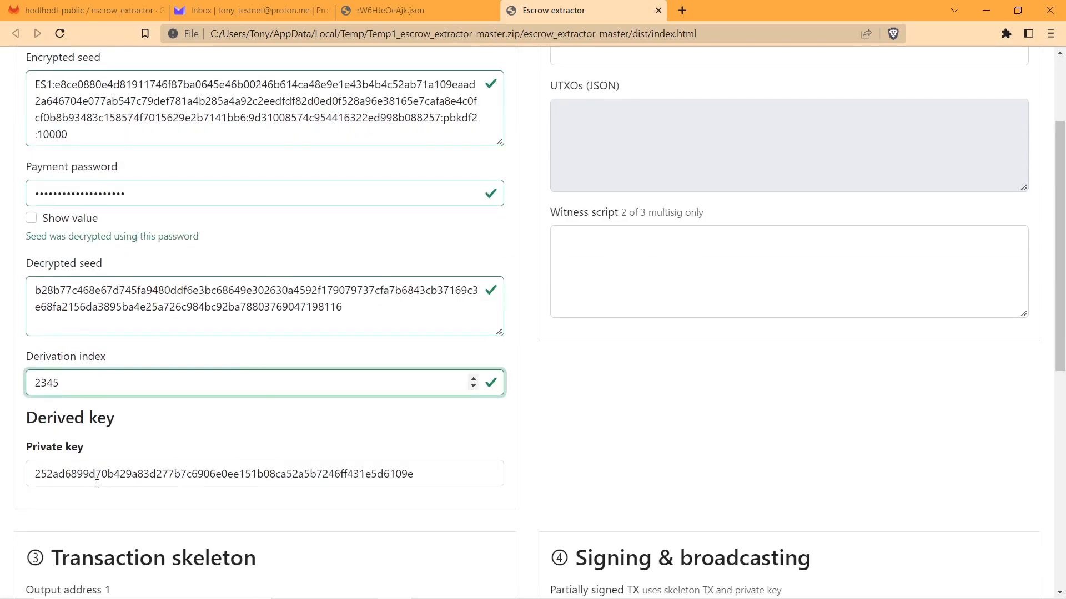
scroll(down, 3)
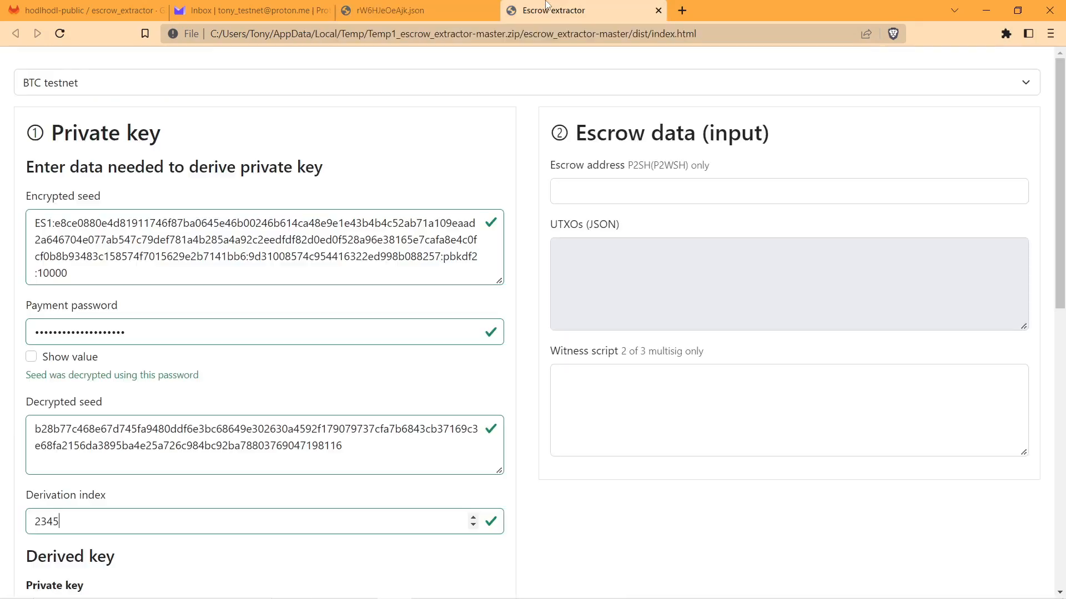
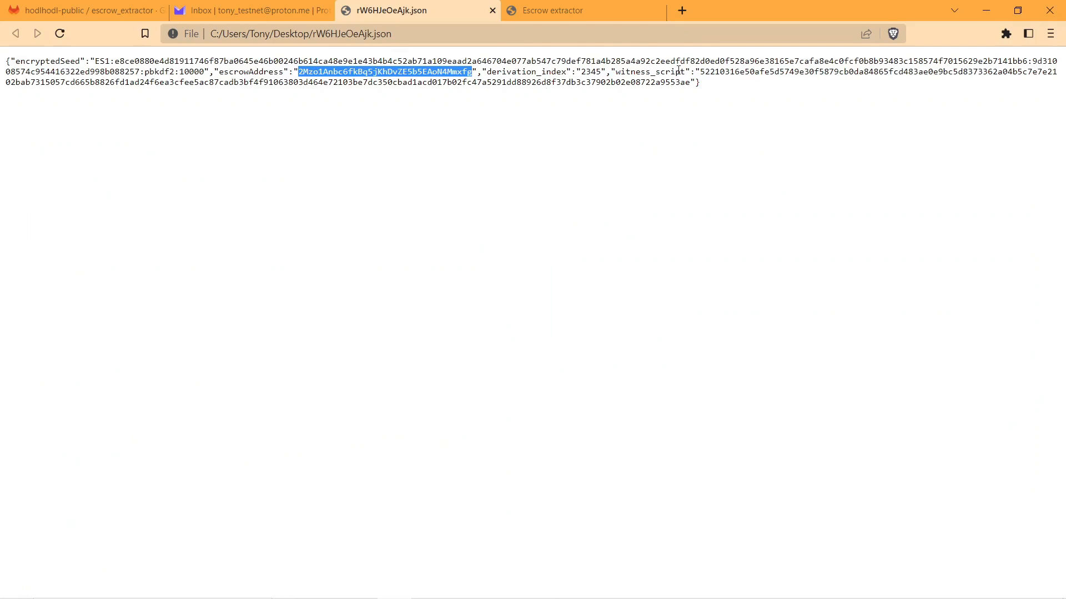
click(581, 10)
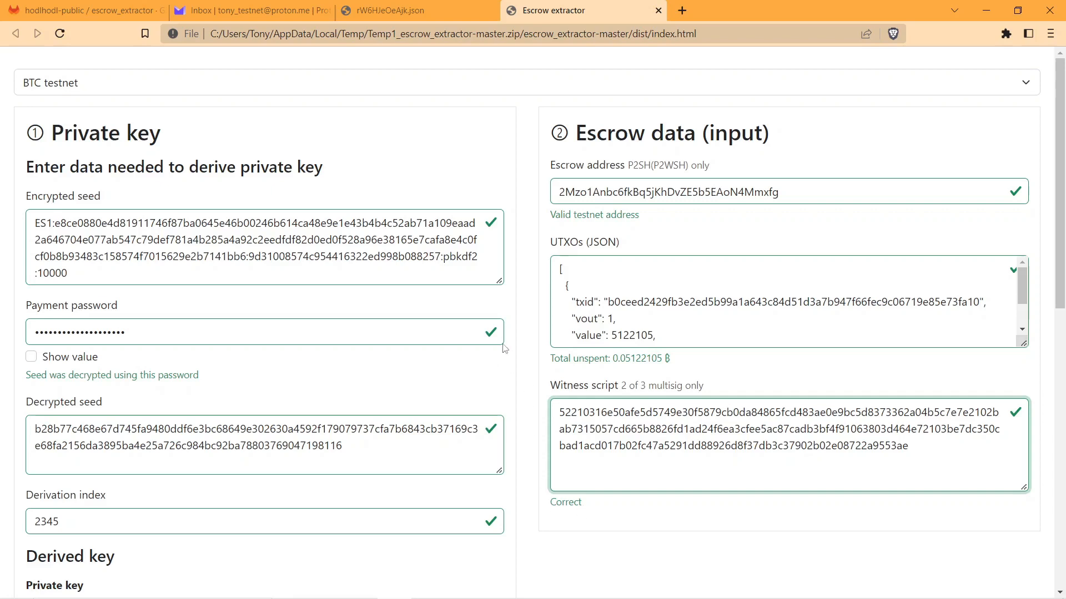
click(907, 446)
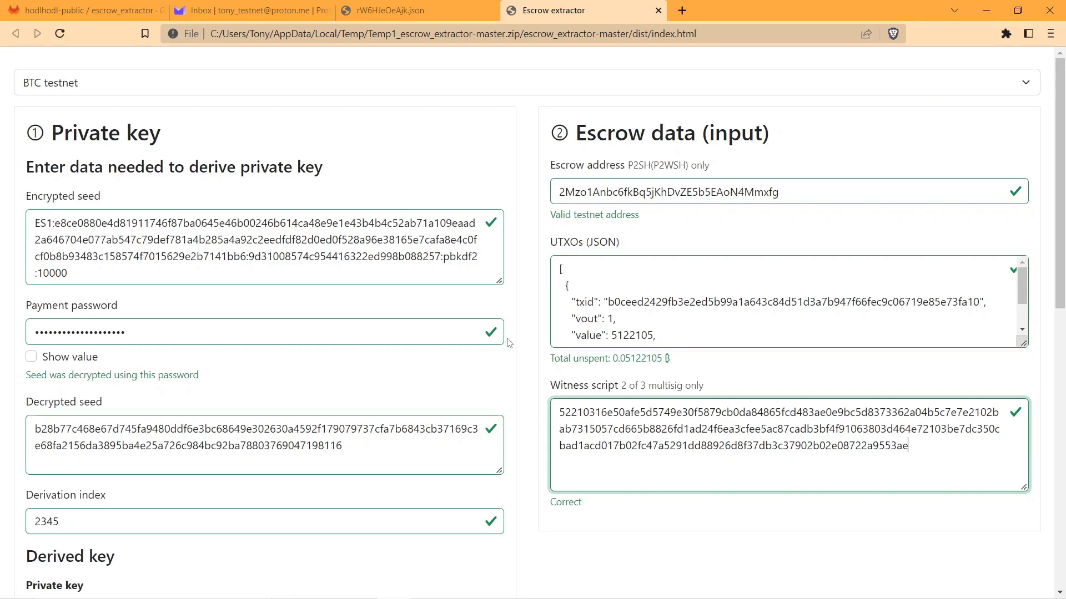
scroll(down, 3)
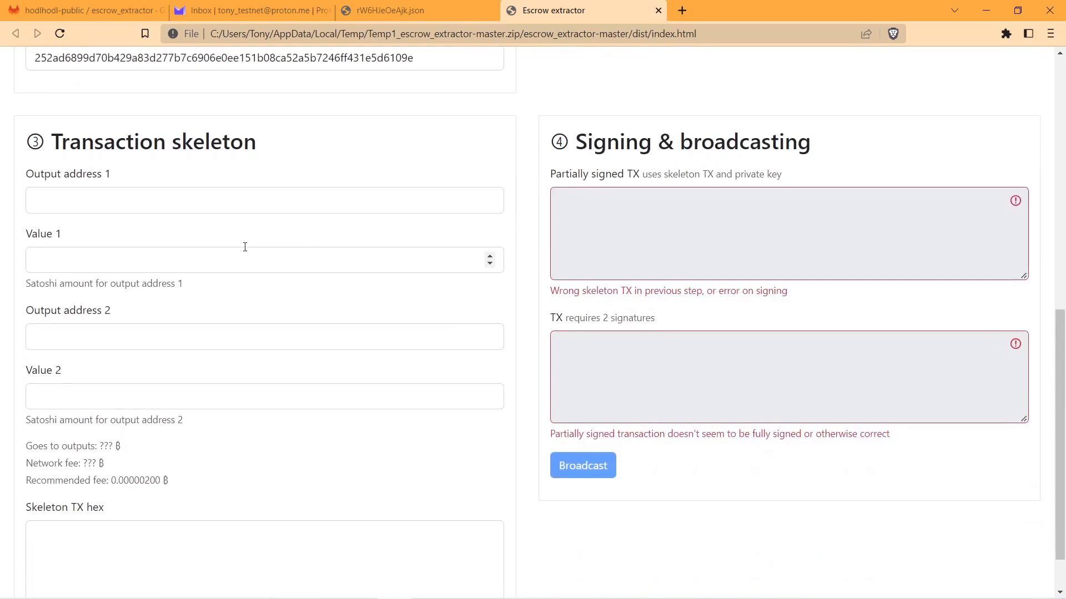
Step: Return to the 'Destributon of sats' email for the output addresses and amounts
key(alt+tab)
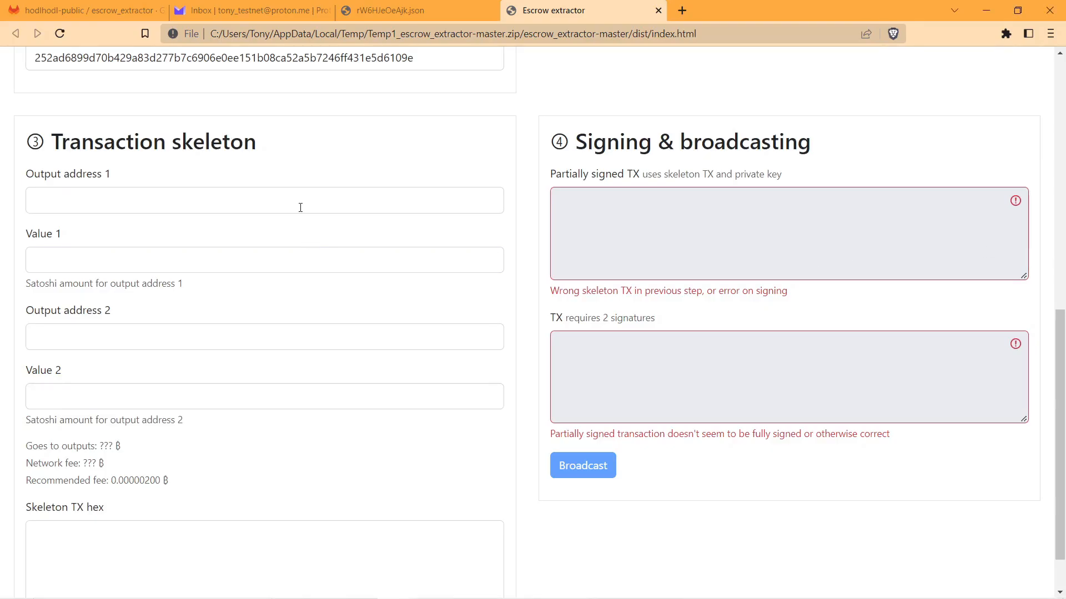
click(252, 10)
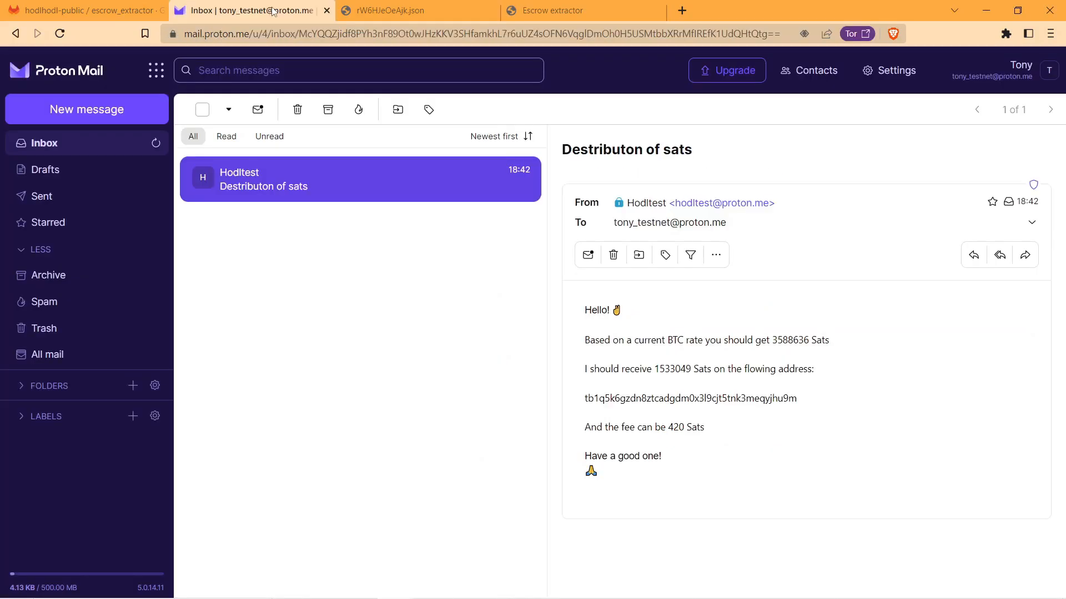
Step: Fill Value 1 3588636, the tb1q output address and Value 2 1533049, generating the partially signed TX
double_click(791, 340)
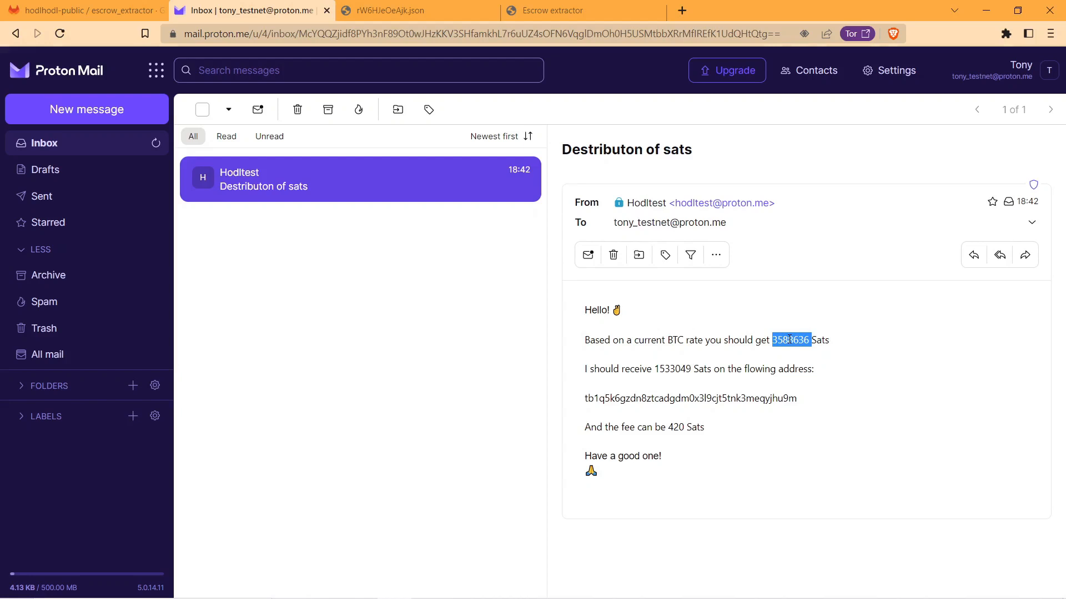
click(557, 10)
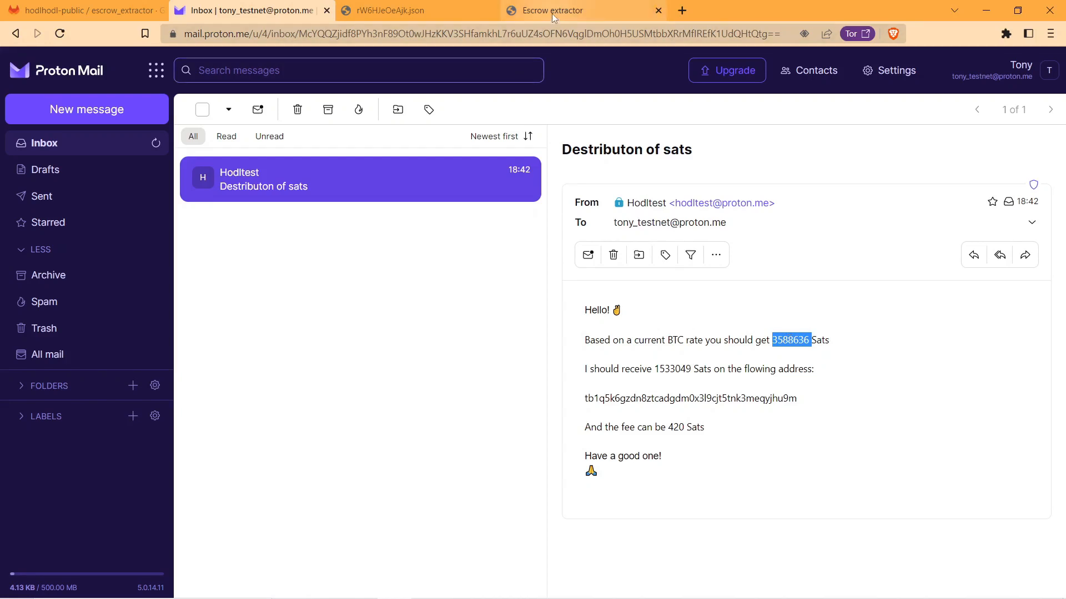
click(551, 10)
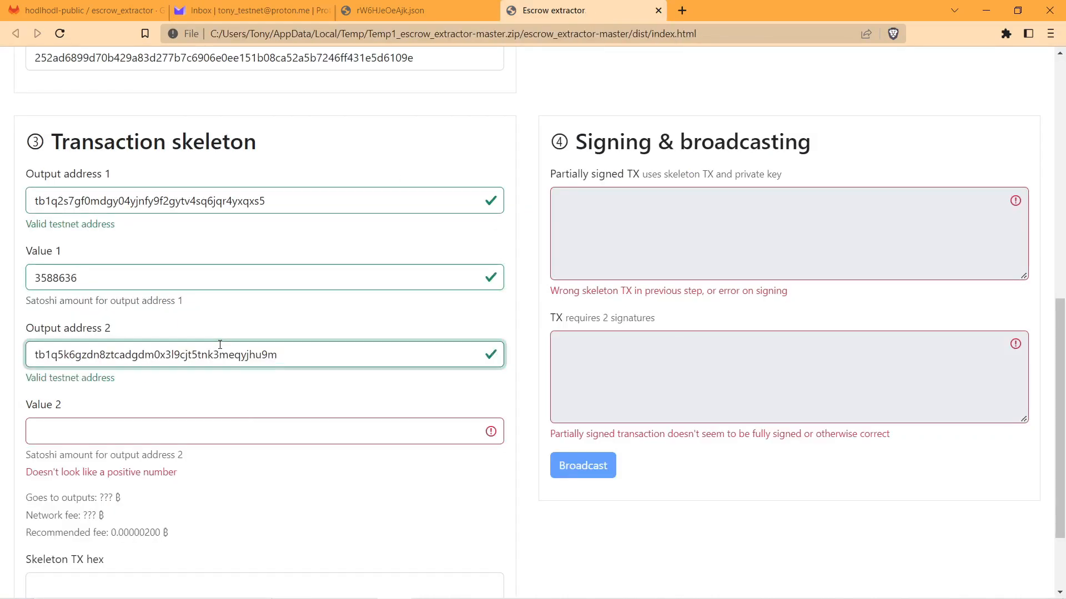
click(250, 10)
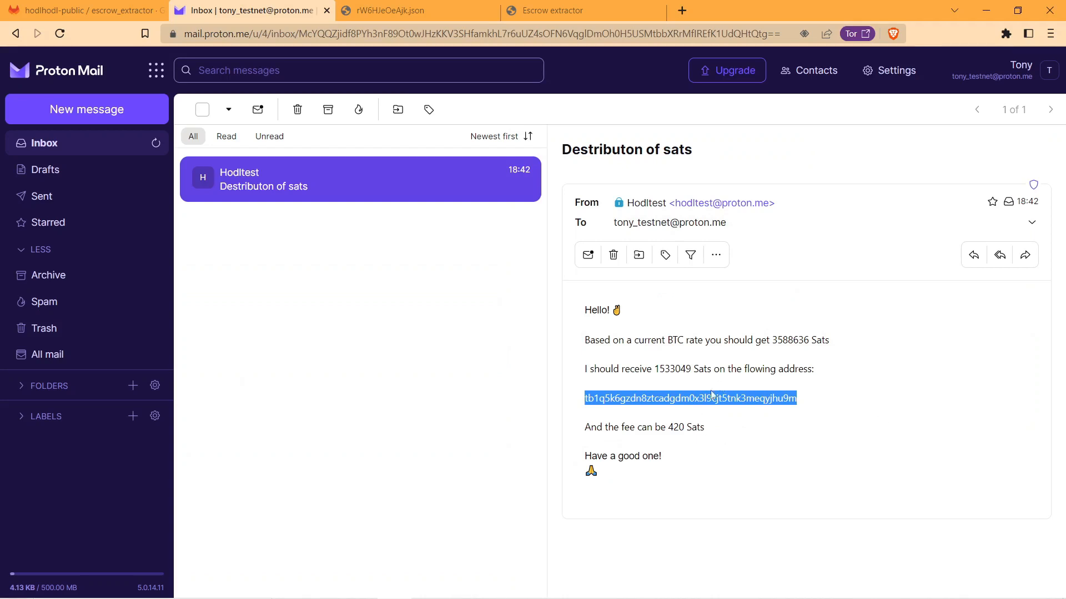
click(581, 10)
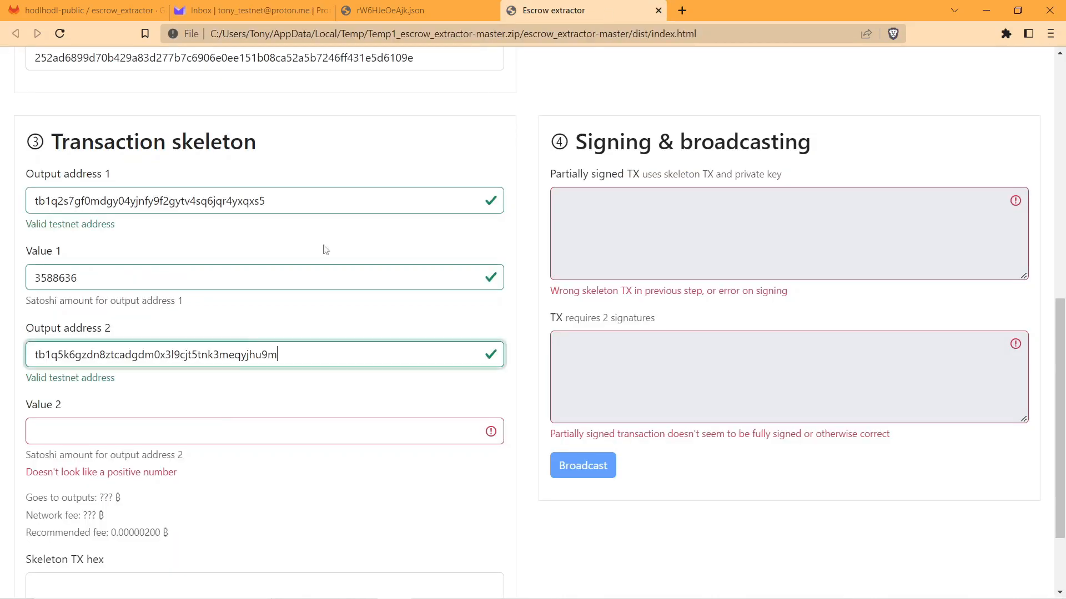
text(1533049)
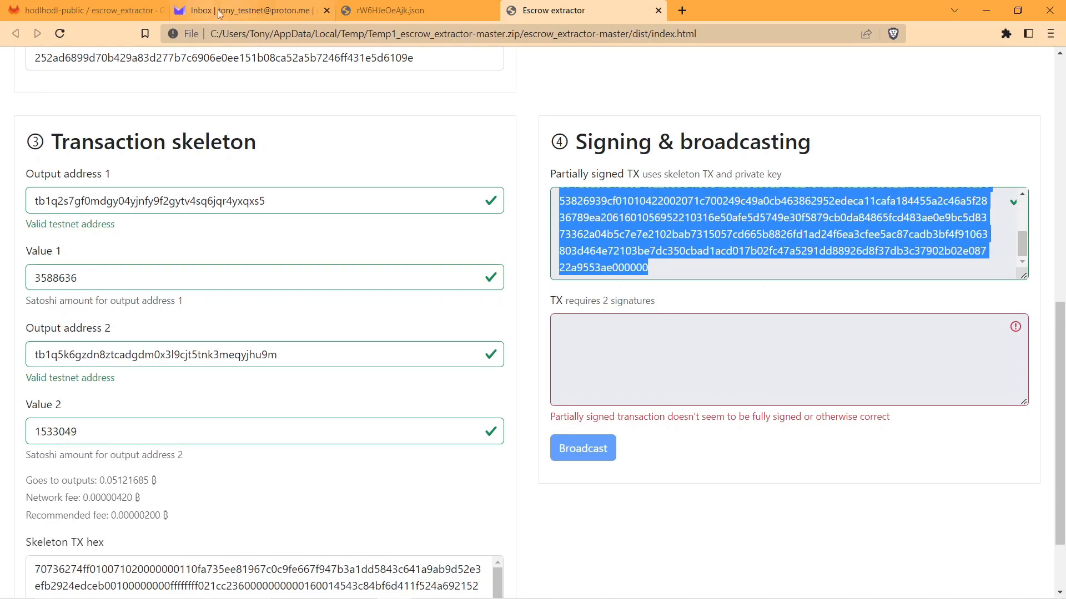
Step: Reply to the email with the partially signed transaction hex and send it
click(244, 10)
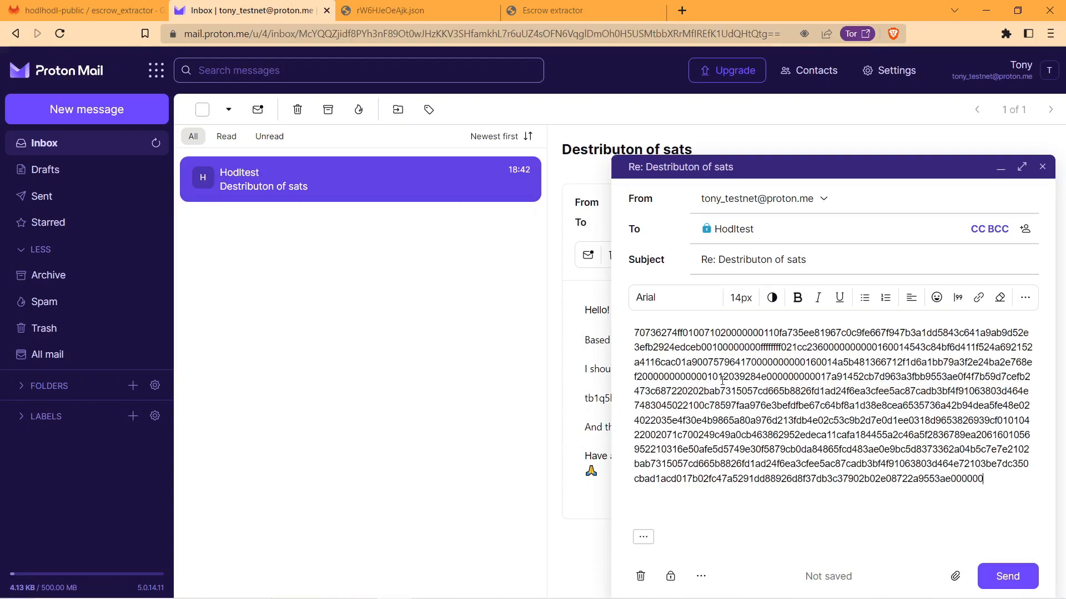
click(1007, 576)
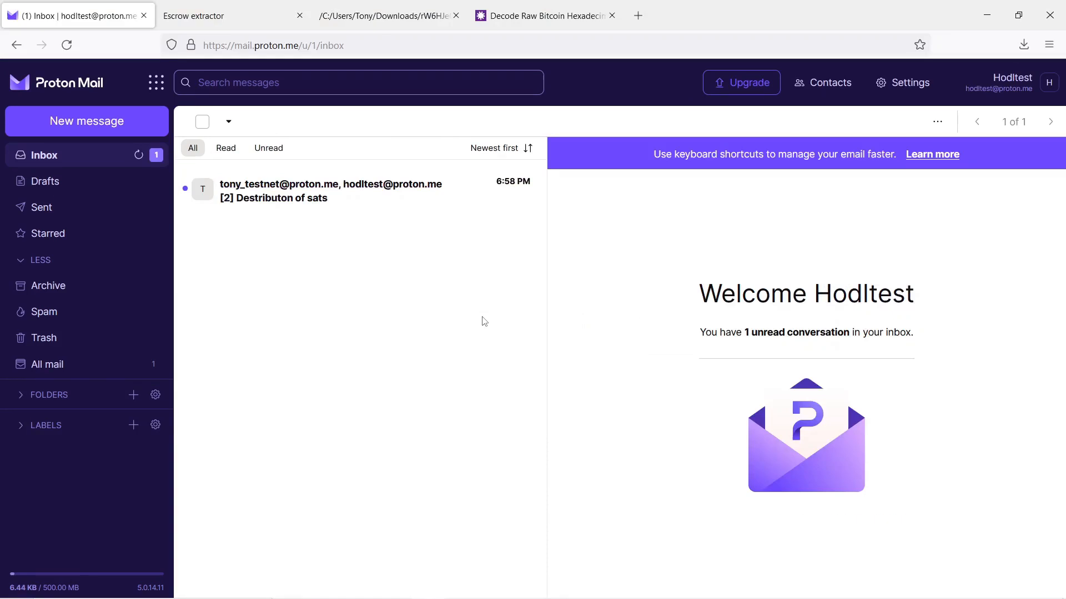
Step: As Hodltest, read the reply carrying the TX hex and bring up a blank Escrow extractor
click(330, 189)
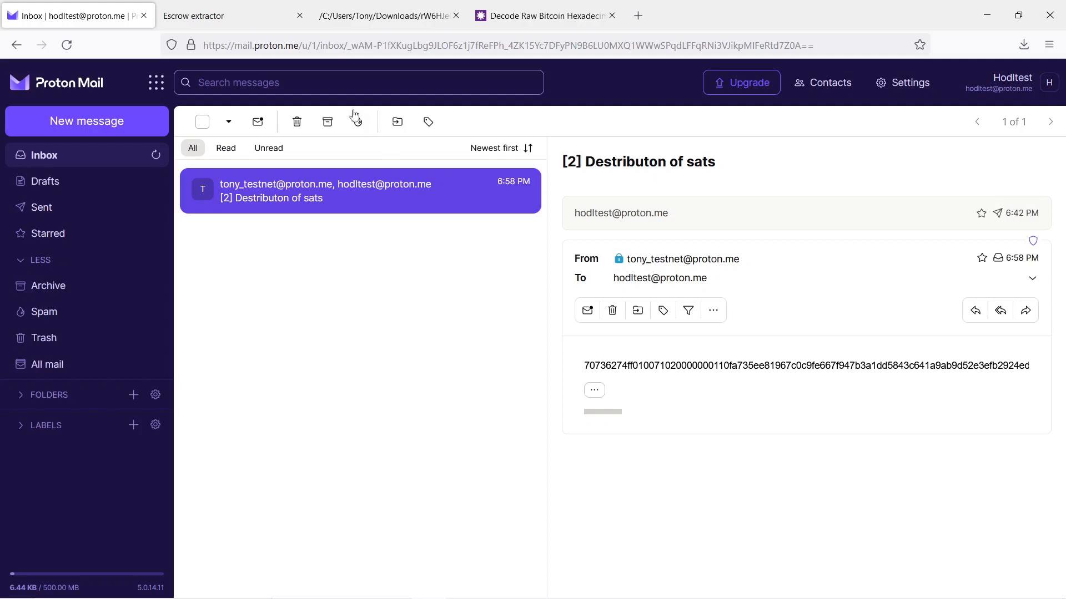
click(225, 16)
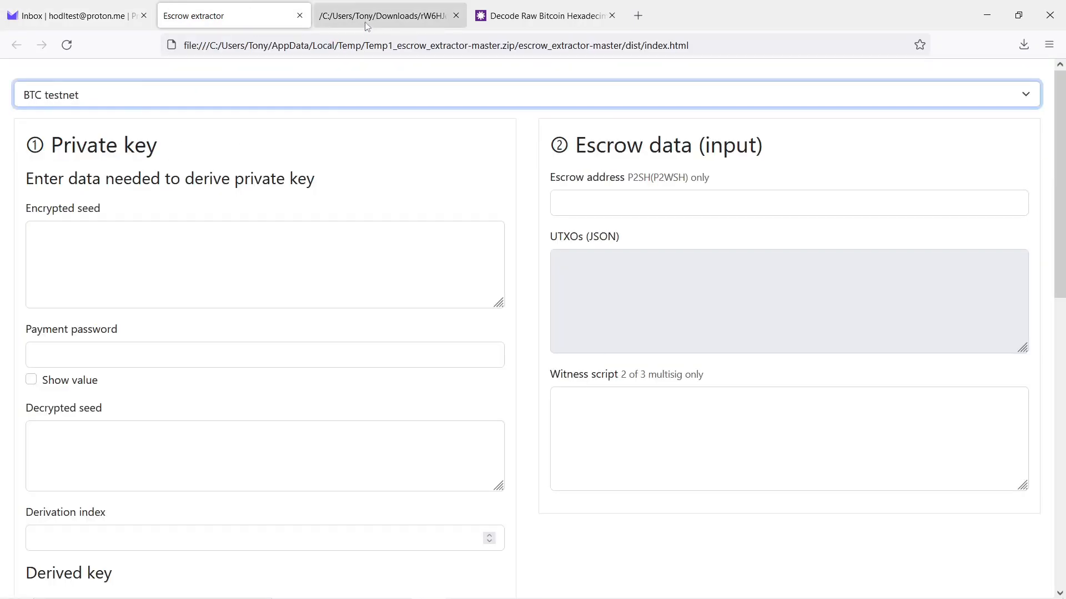
Step: Fix the payment password, decrypt the seed and copy the two-signature TX hex from Signing & broadcasting
click(384, 14)
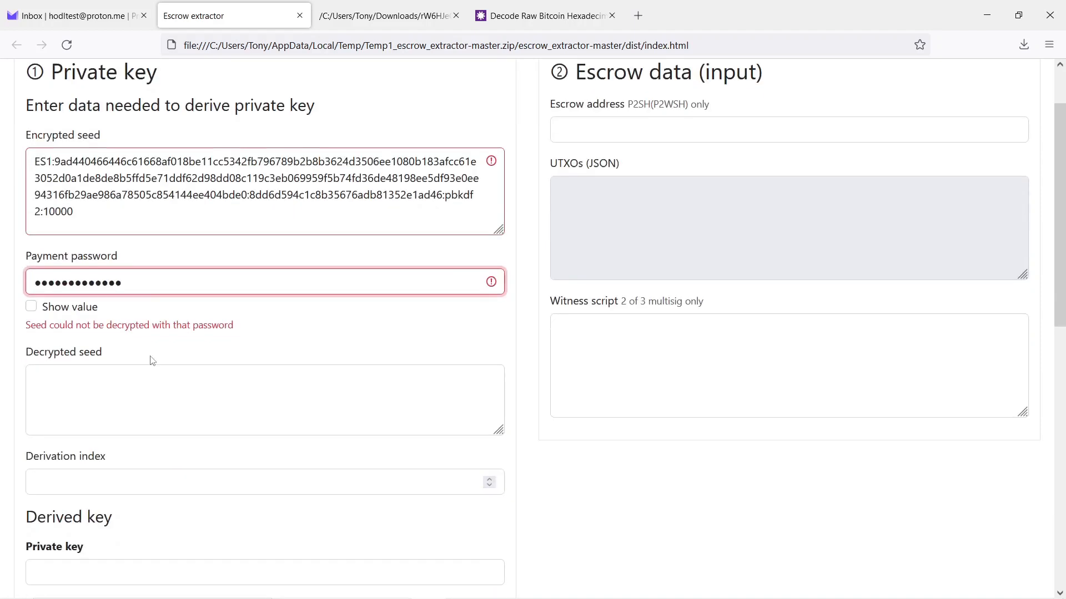
click(387, 15)
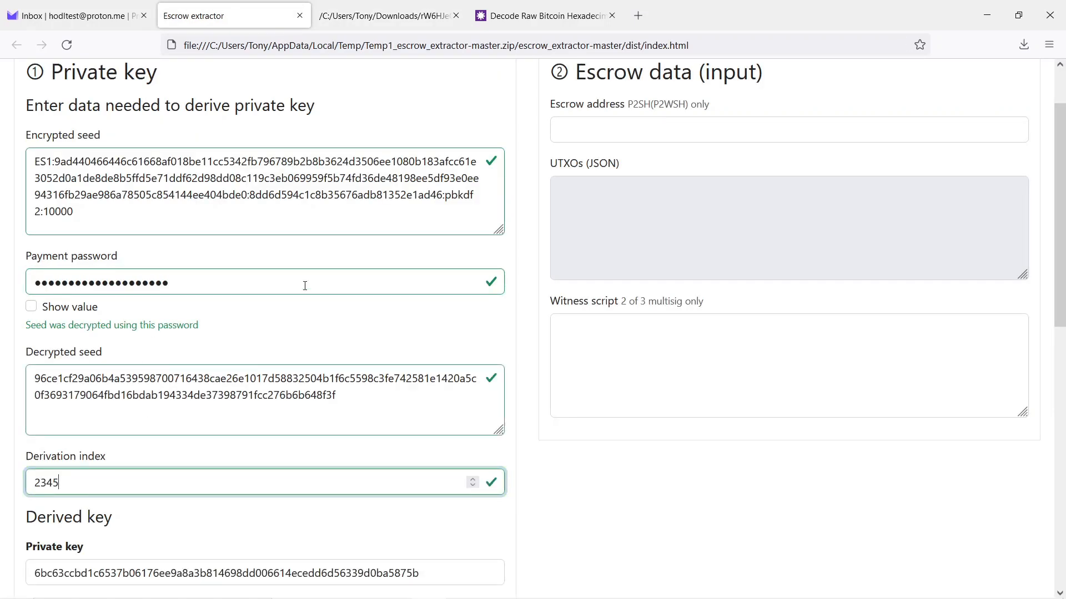
scroll(down, 3)
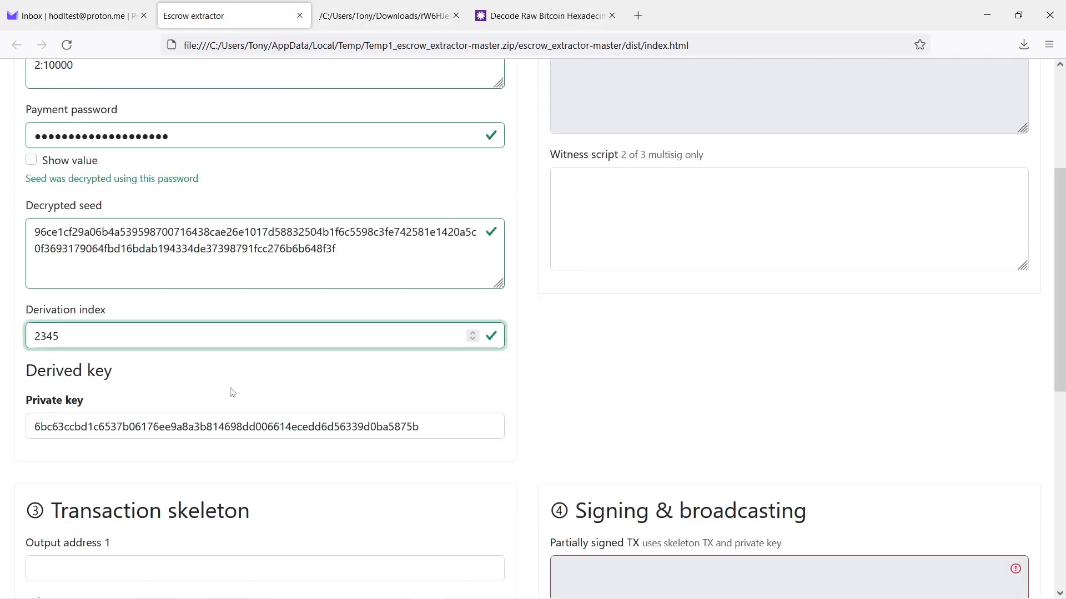
click(75, 15)
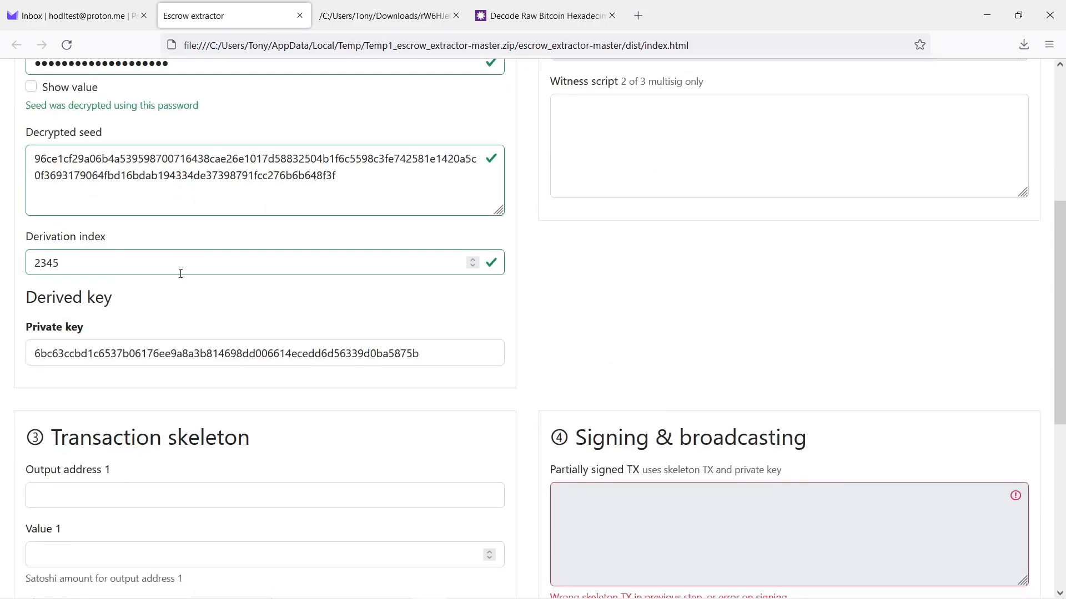
scroll(down, 3)
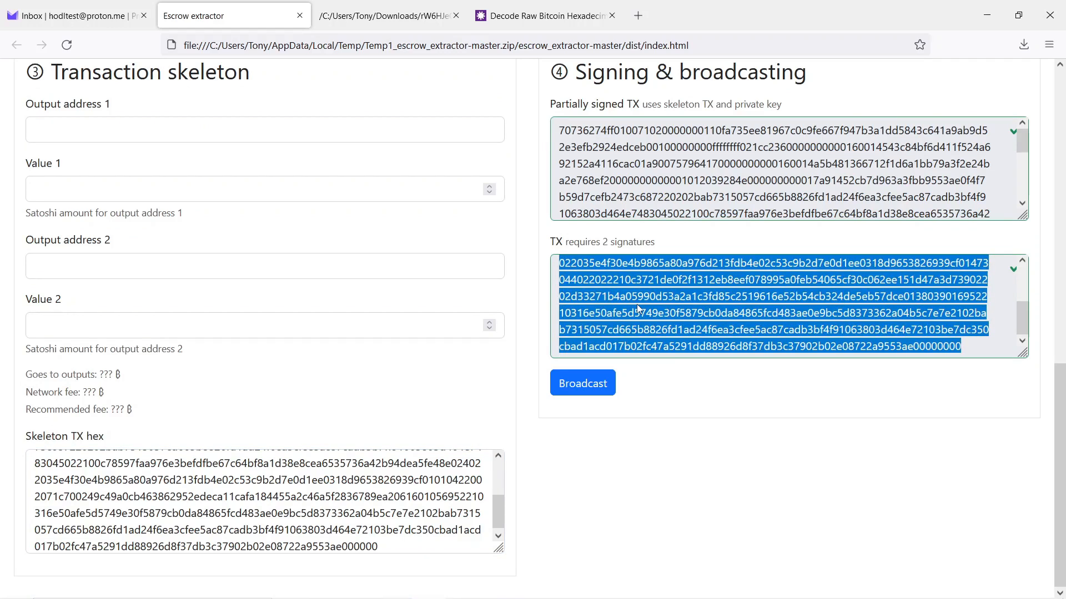
Step: Switch to the BlockCypher Decode Raw Bitcoin Hexadecimal page
click(544, 14)
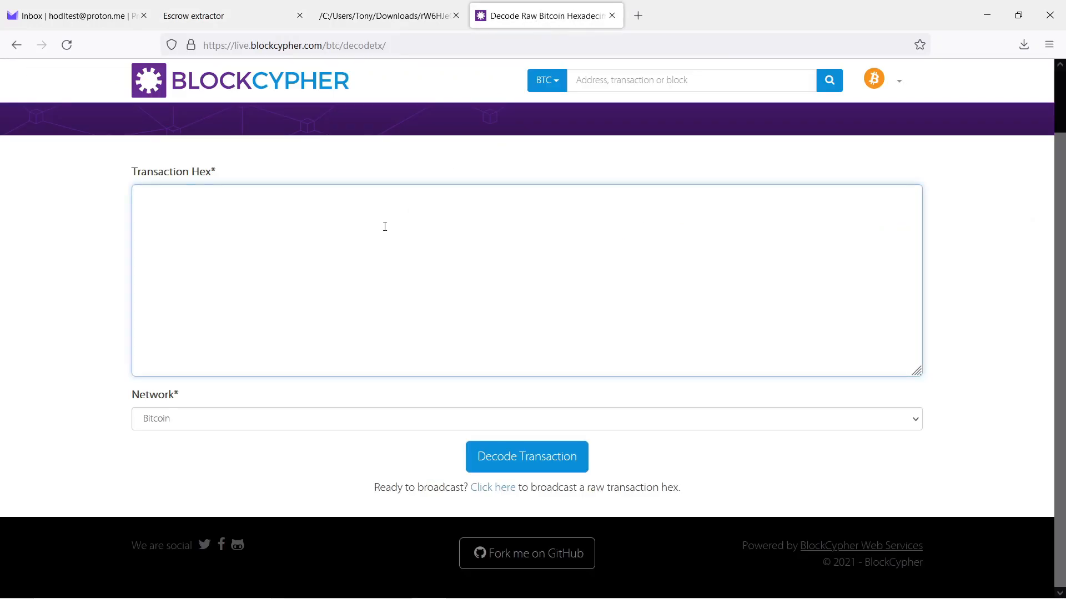
Step: Decode the pasted TX hex on Bitcoin Testnet and check its two outputs and 420-sat fee
click(525, 418)
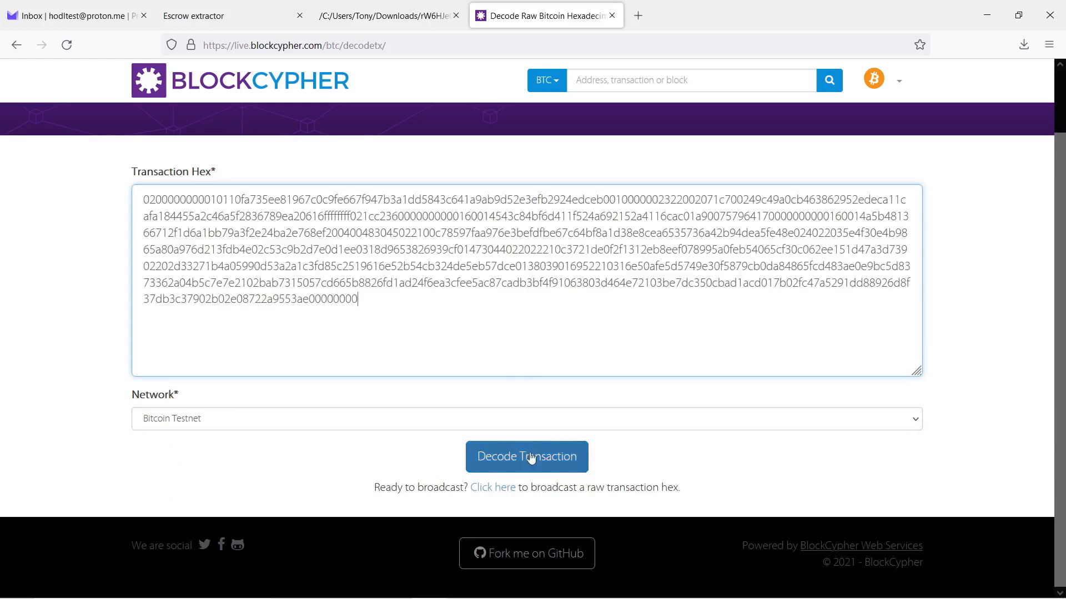
click(526, 456)
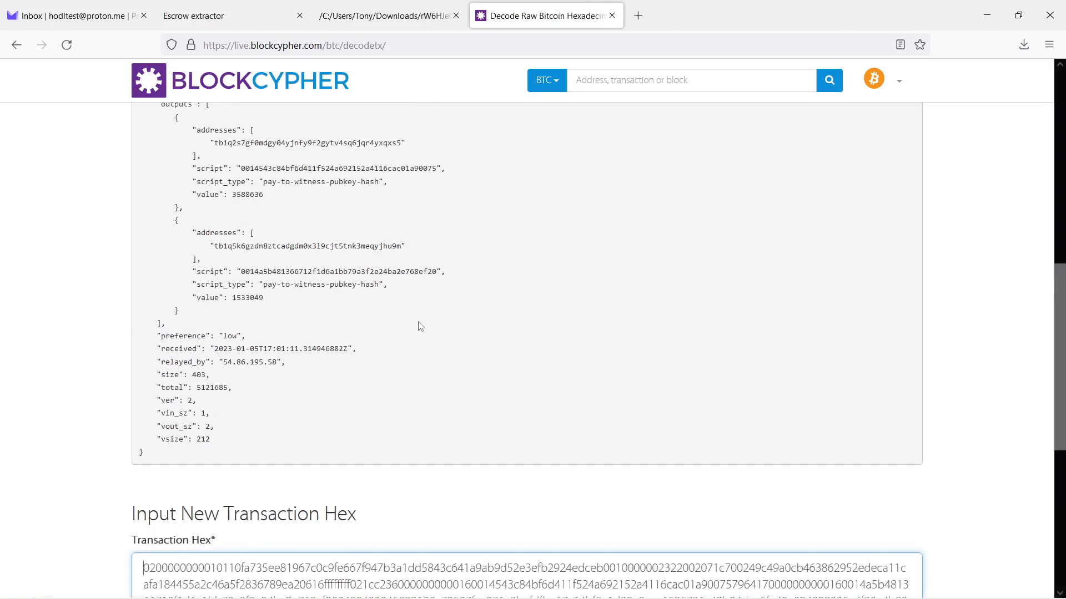
scroll(up, 3)
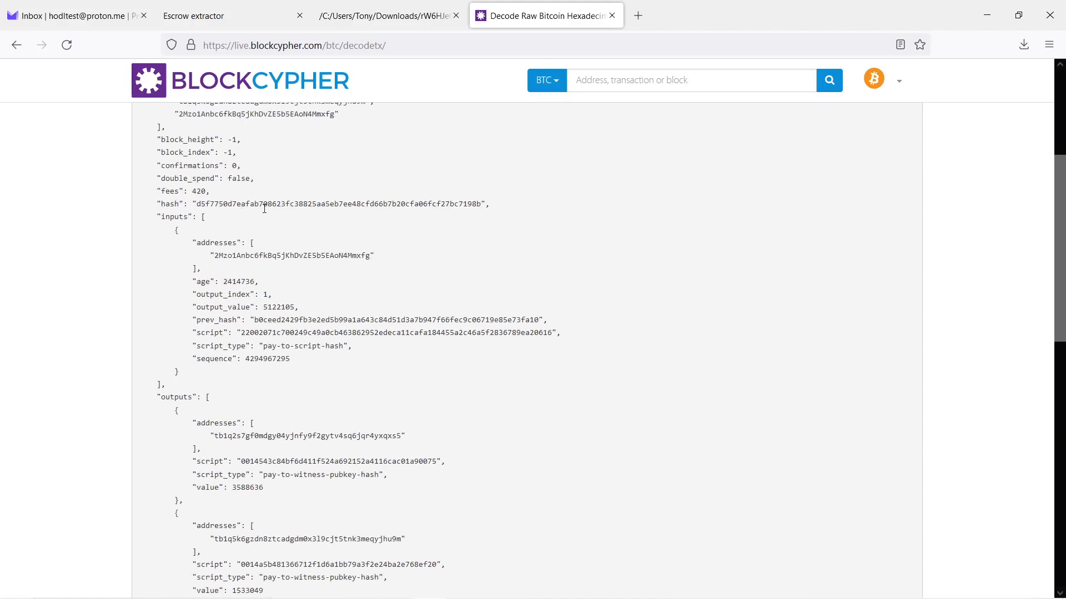
double_click(182, 190)
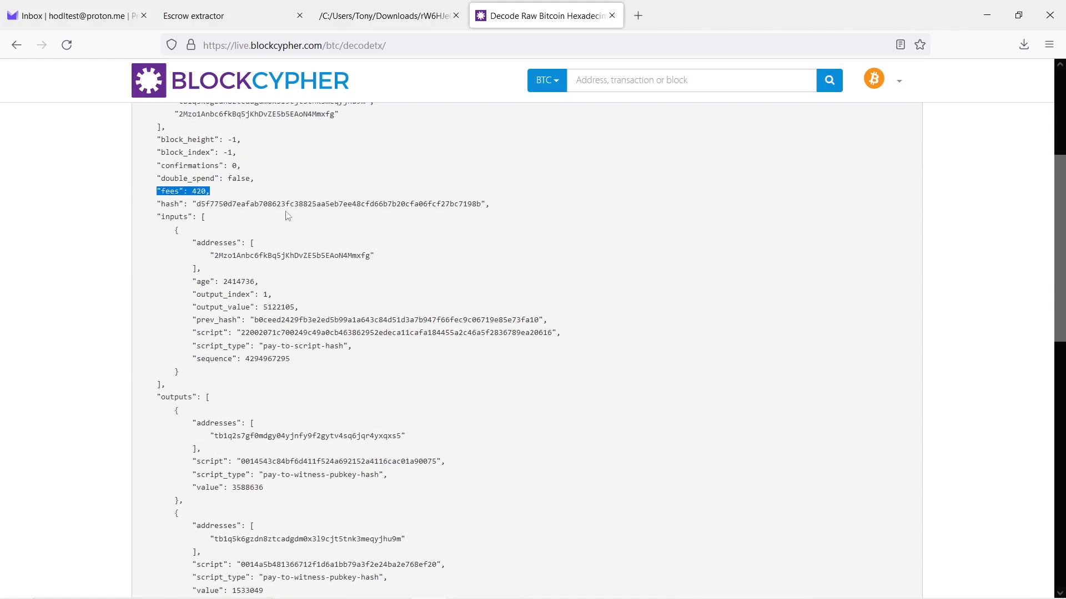
scroll(down, 3)
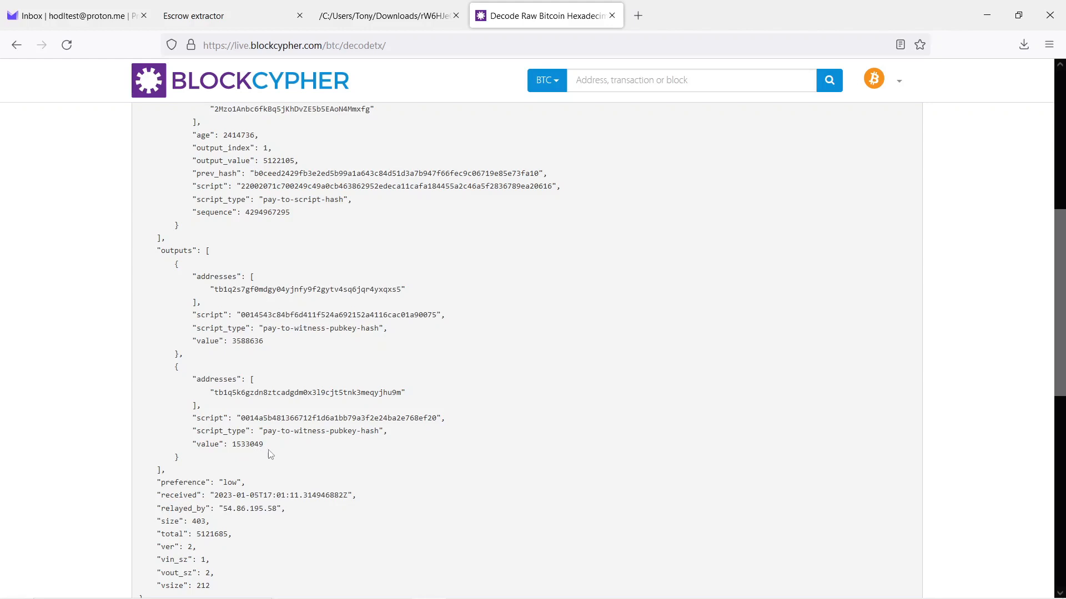
mouse_move(320, 435)
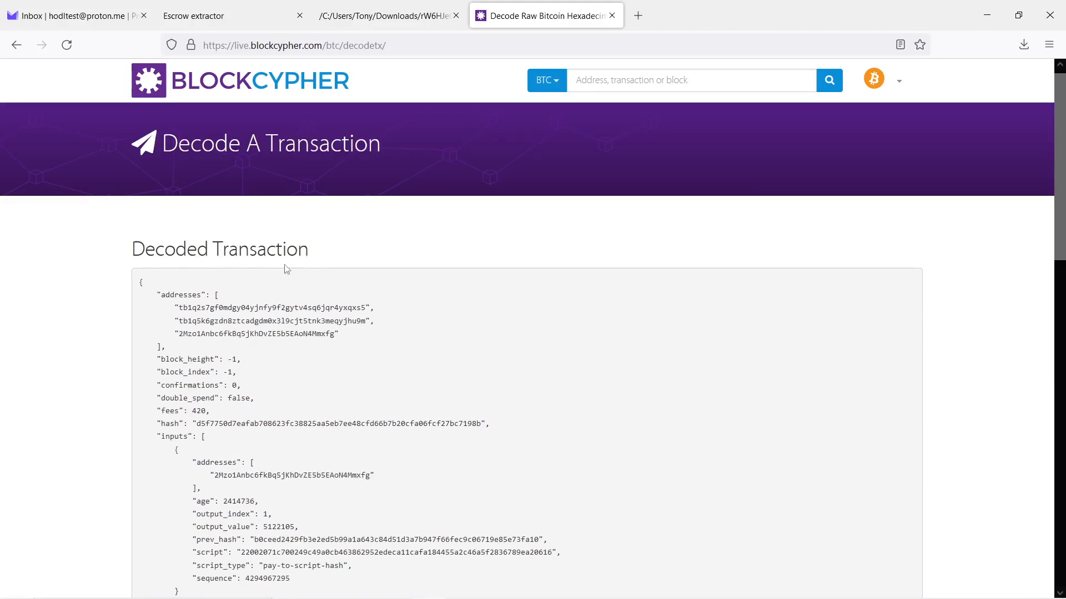
Step: Return to the Escrow extractor page for broadcasting
click(231, 16)
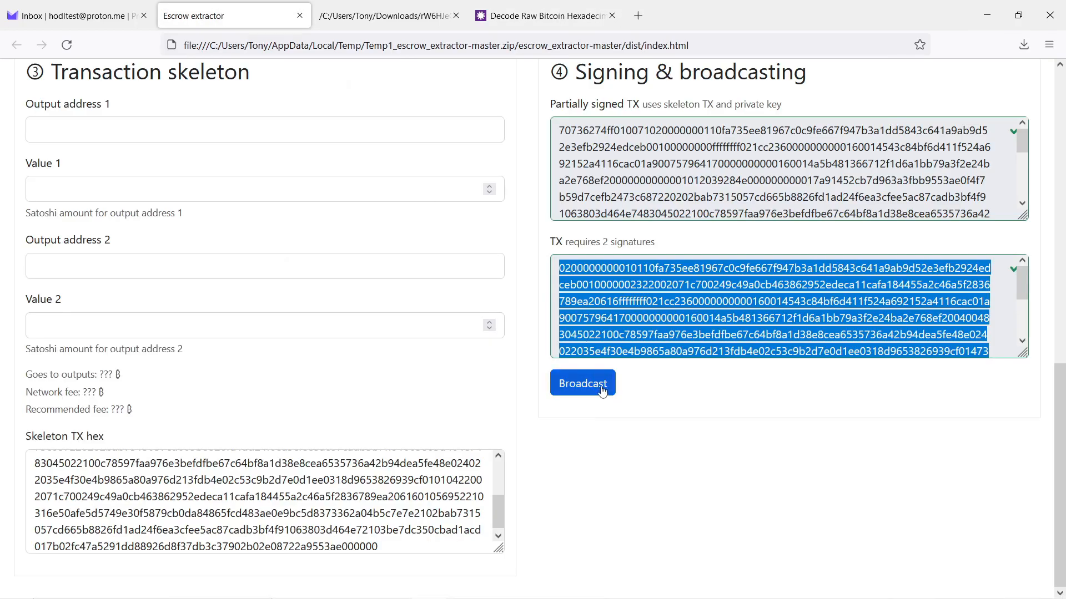
Step: Broadcast the signed transaction and view it unconfirmed on testnet in Blockstream Explorer
click(582, 382)
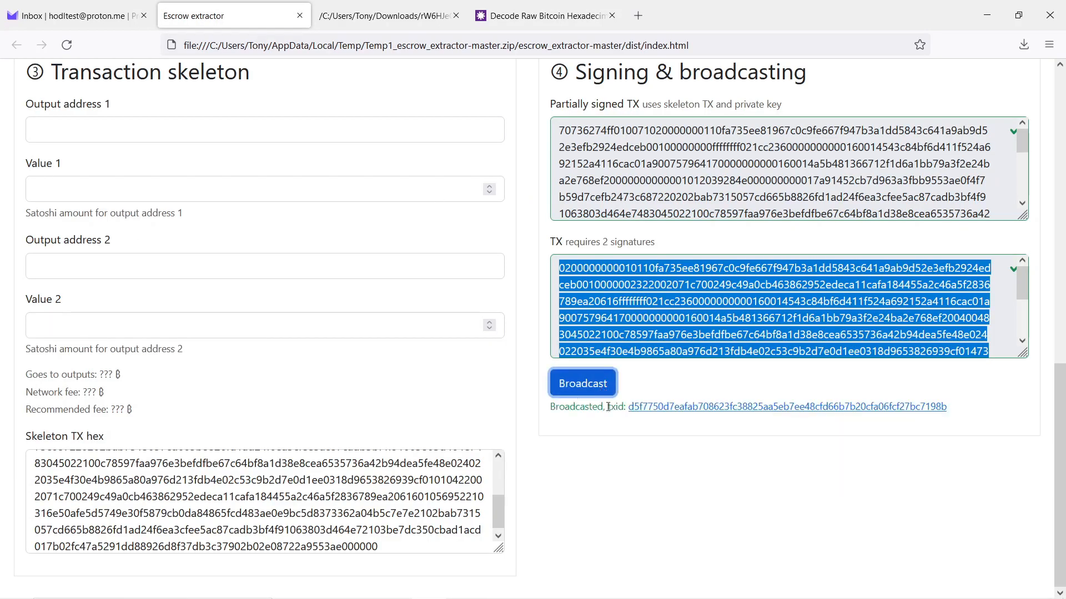
click(787, 406)
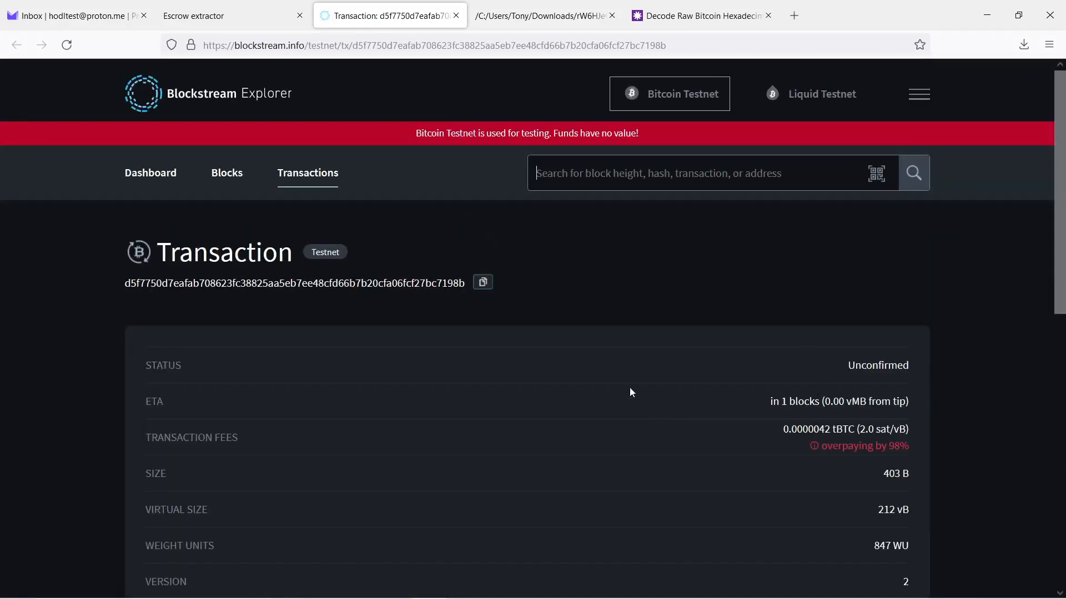
scroll(down, 3)
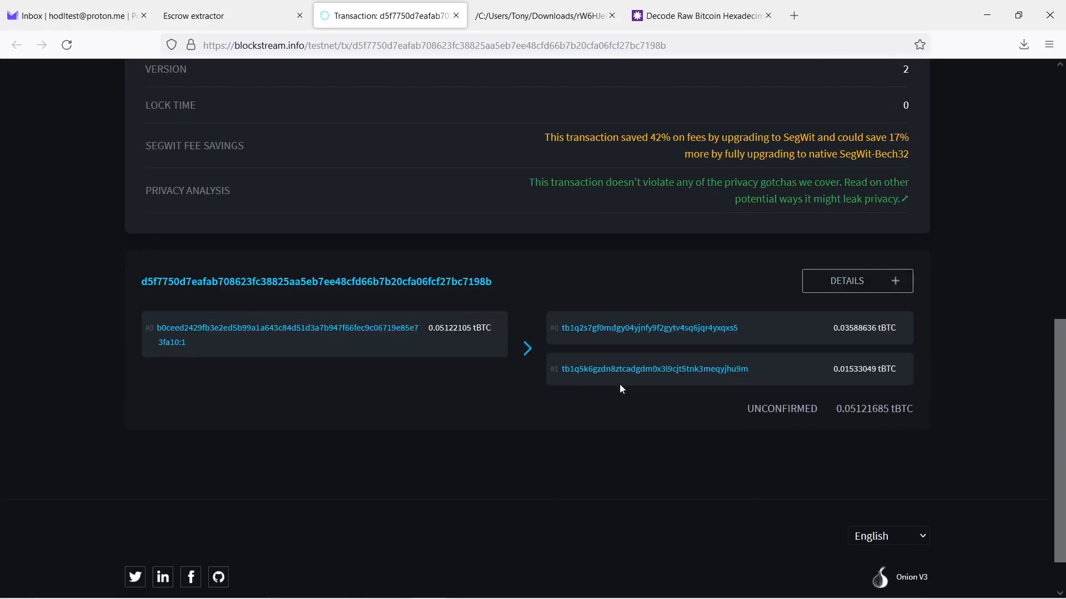
mouse_move(495, 385)
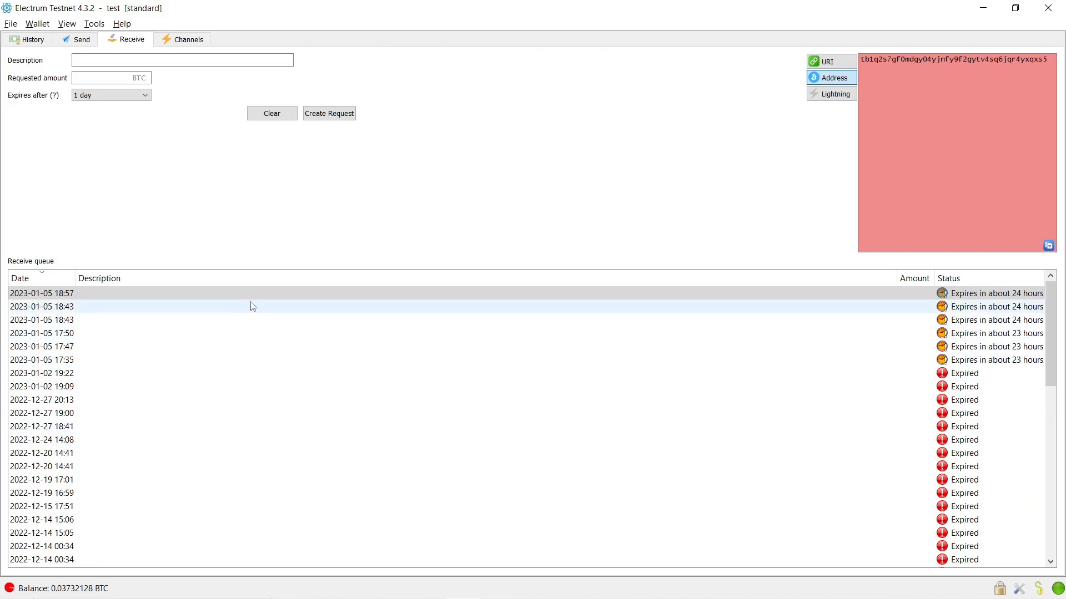
click(32, 39)
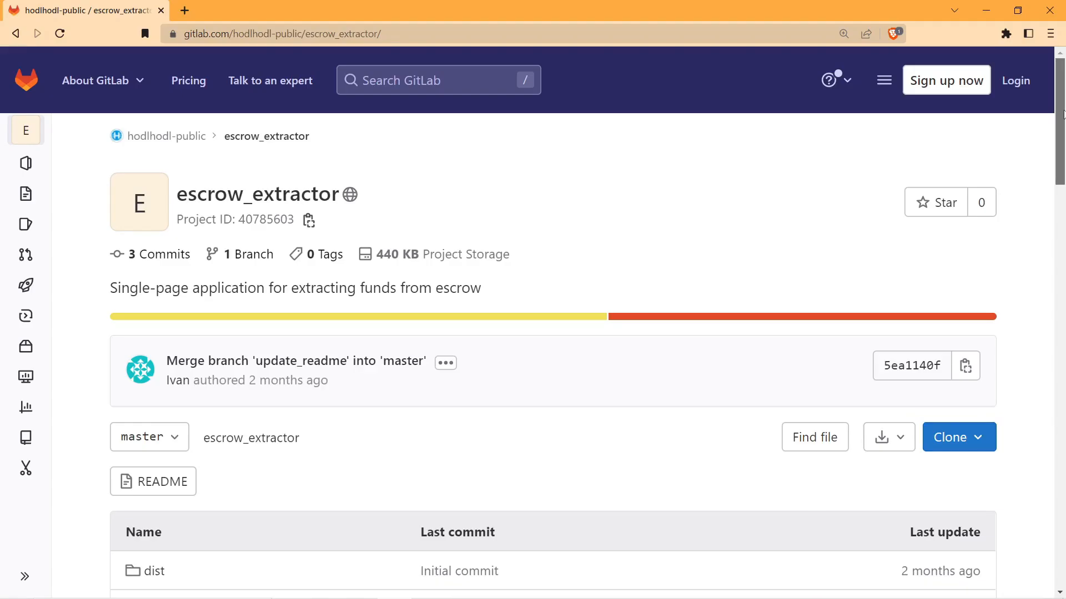
Step: Scroll the escrow_extractor README down through its Usage, Transaction creator and Broadcaster sections
scroll(down, 3)
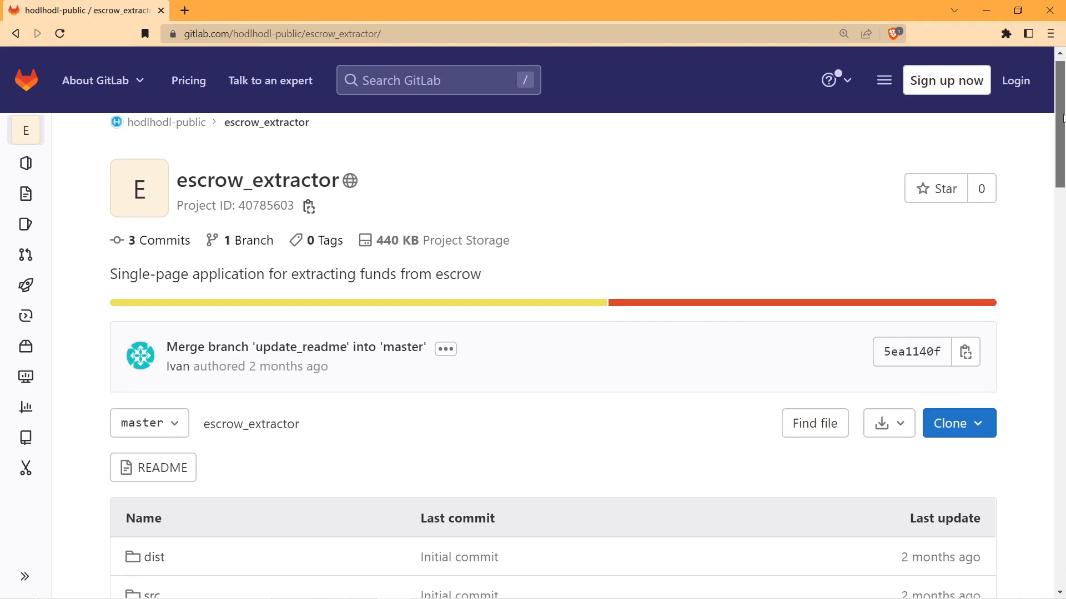
scroll(down, 3)
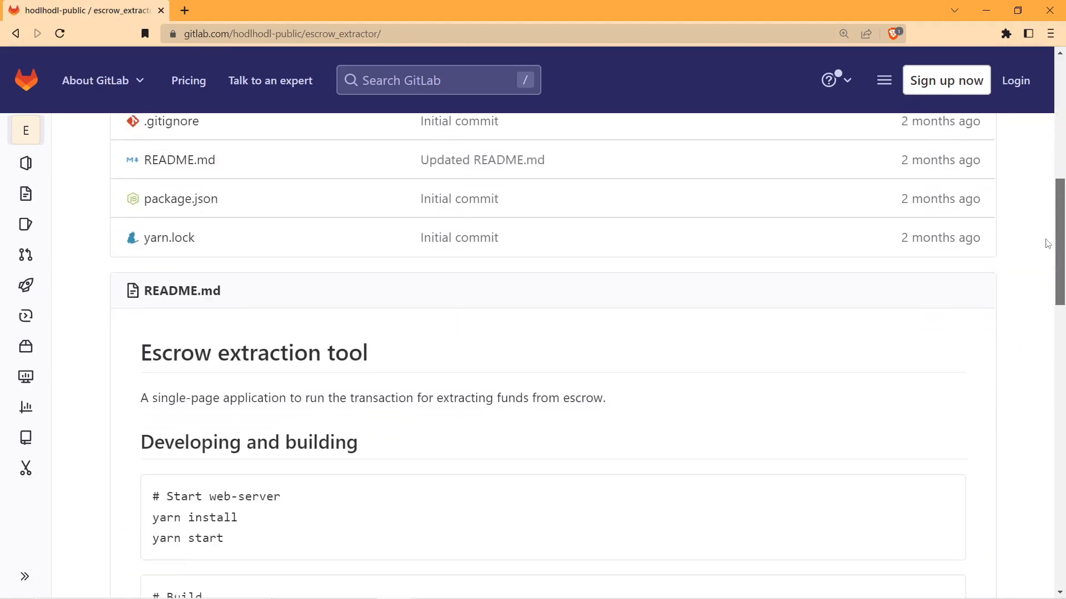
scroll(down, 3)
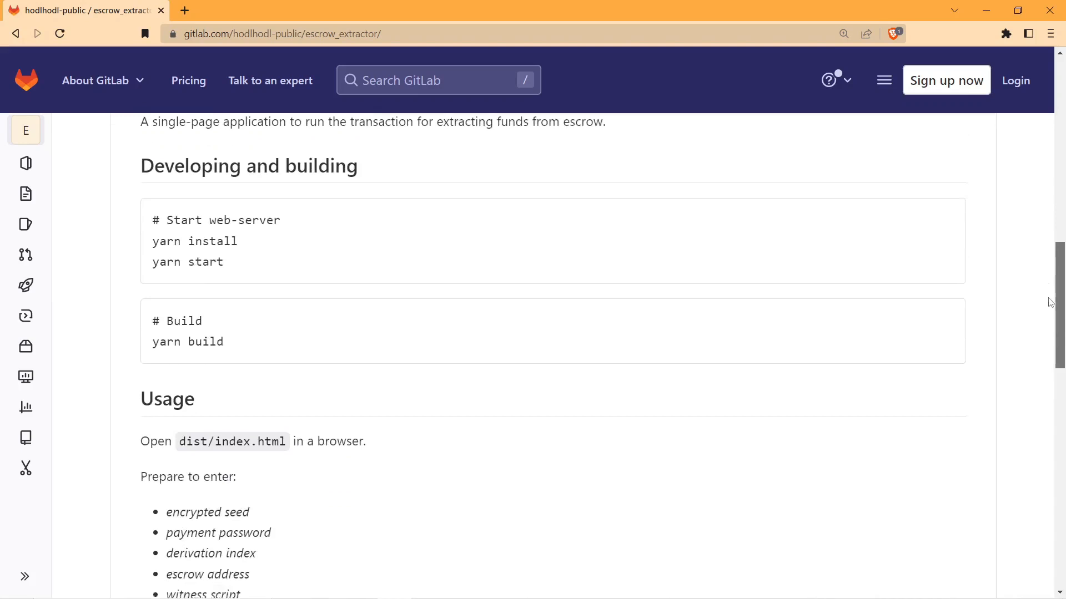
scroll(down, 3)
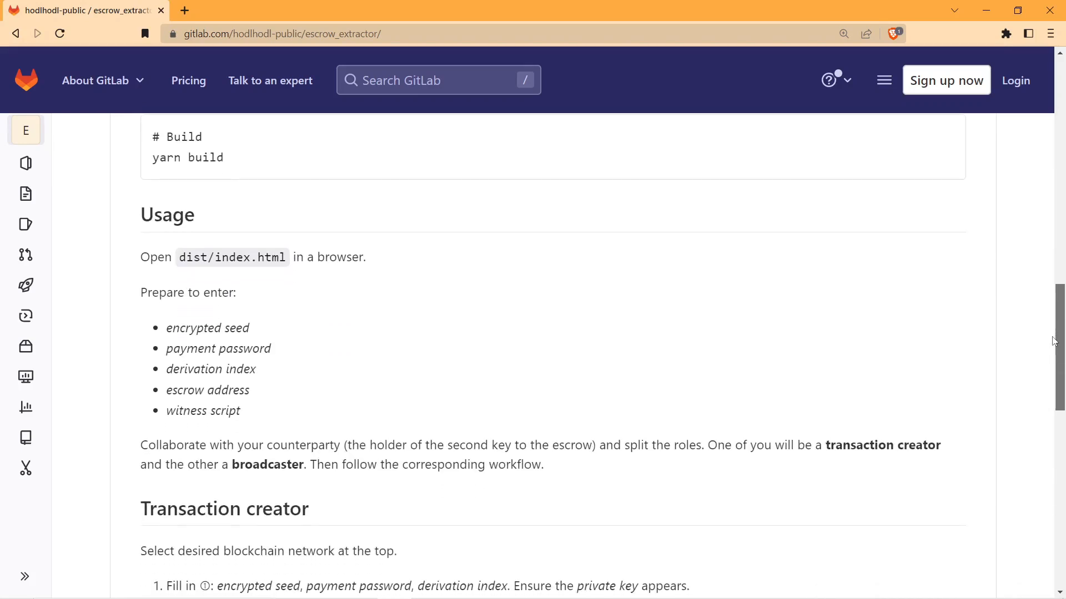
scroll(down, 3)
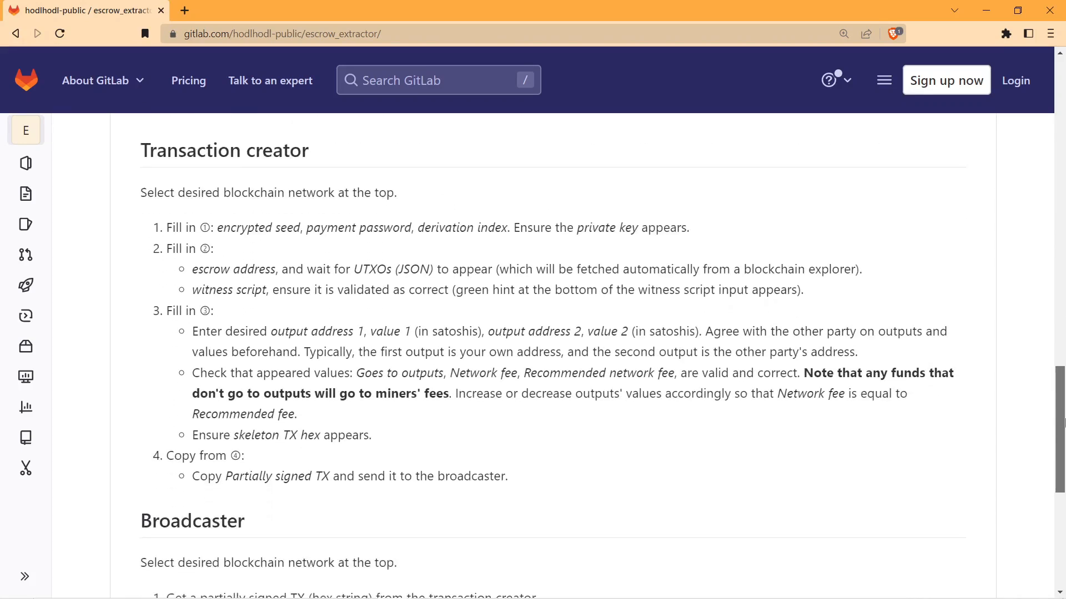
scroll(down, 3)
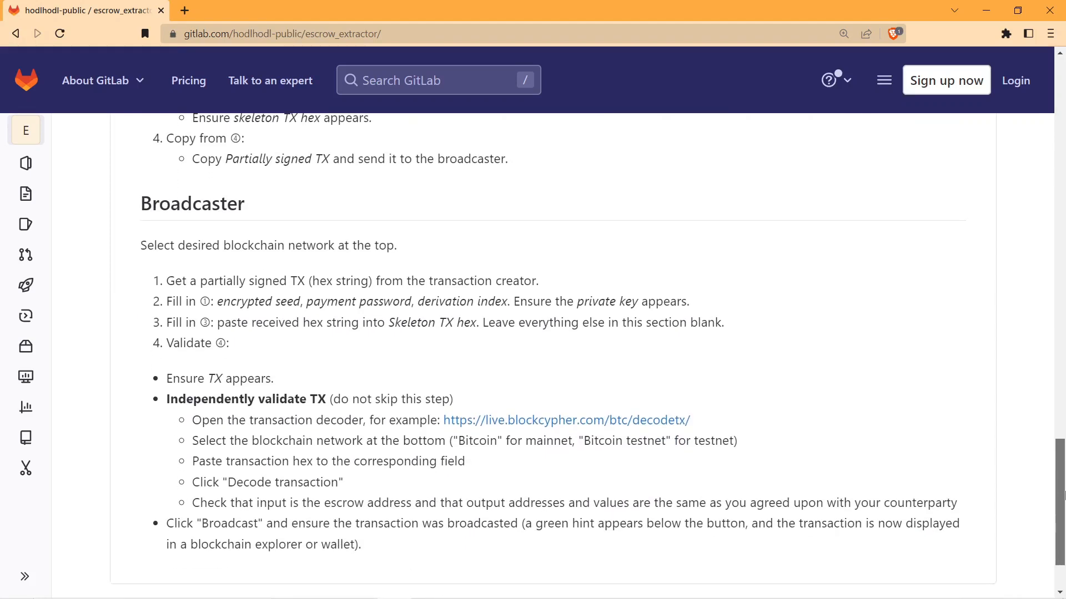